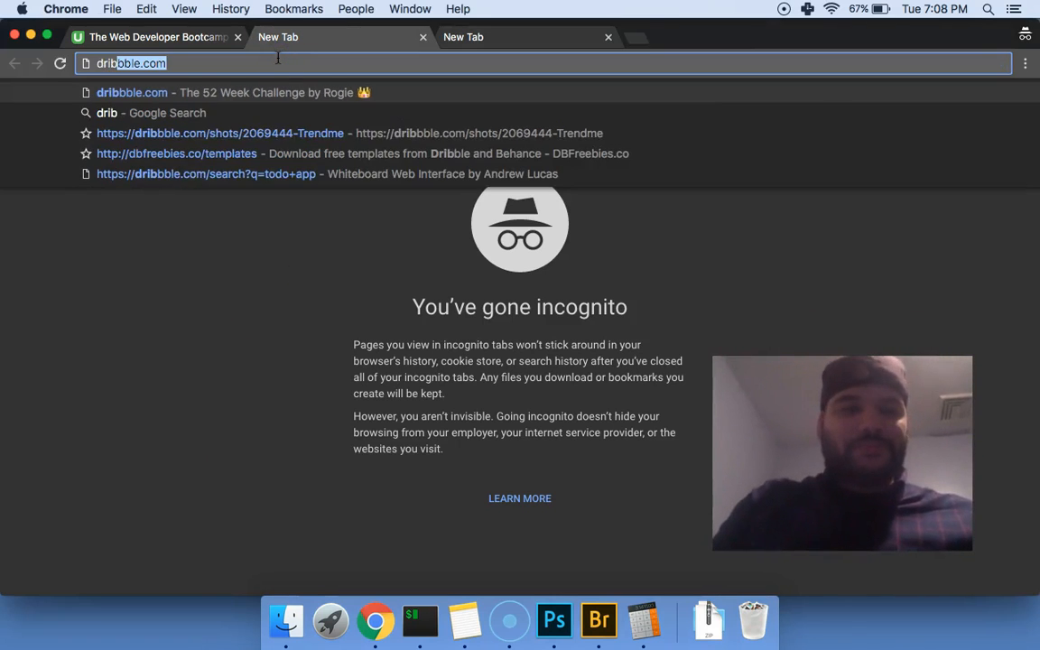
- Load Dribbble, search for 'real estate', and scroll through the design shots
key(Enter)
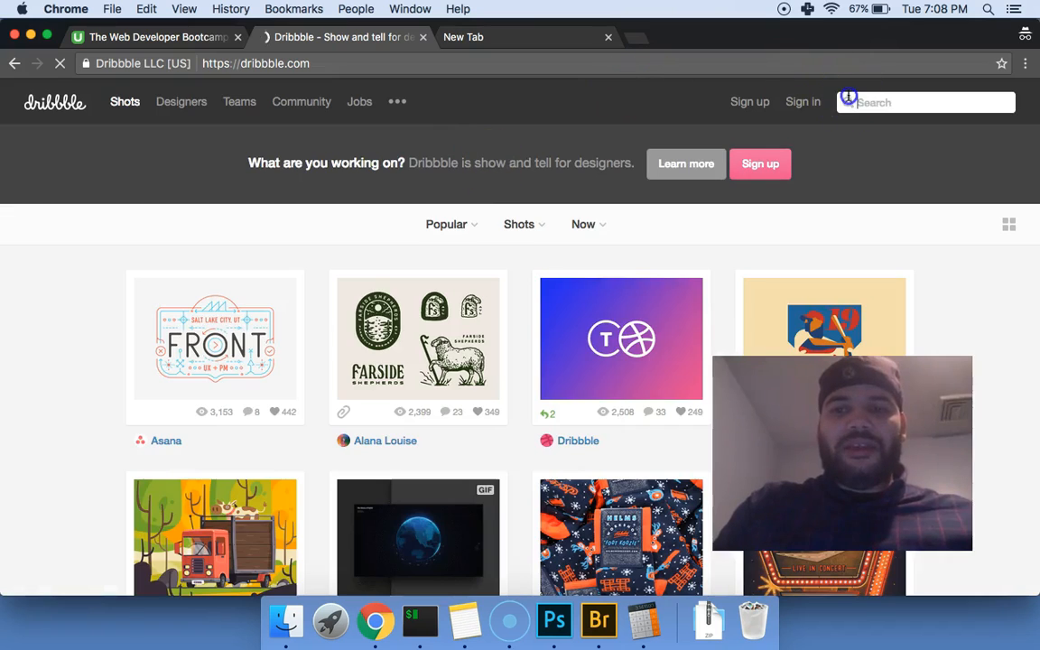
text(real estate)
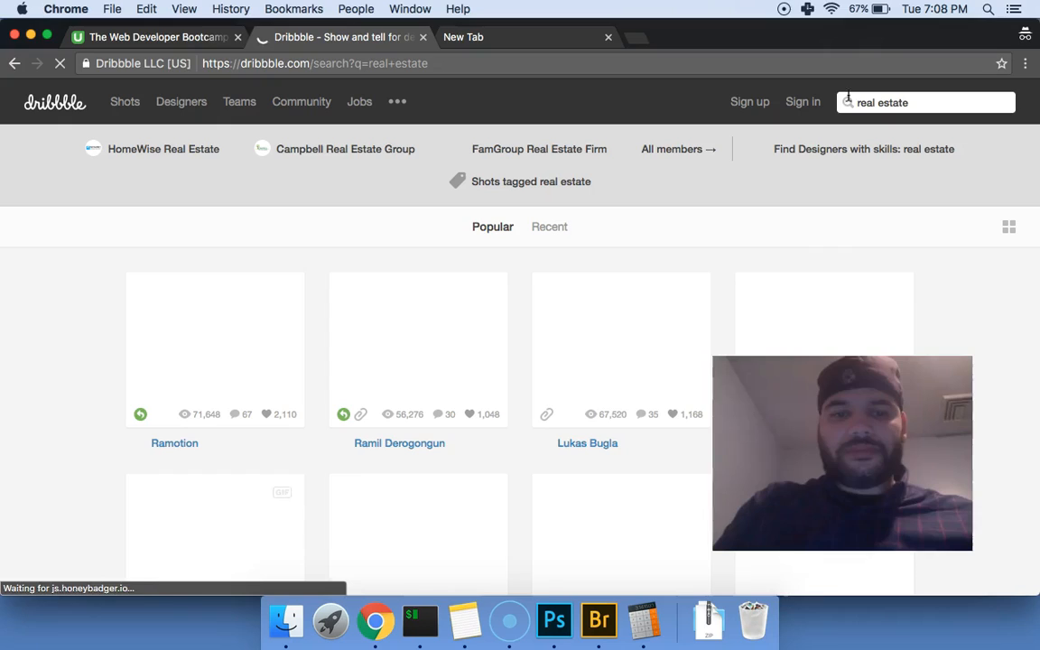
scroll(down, 3)
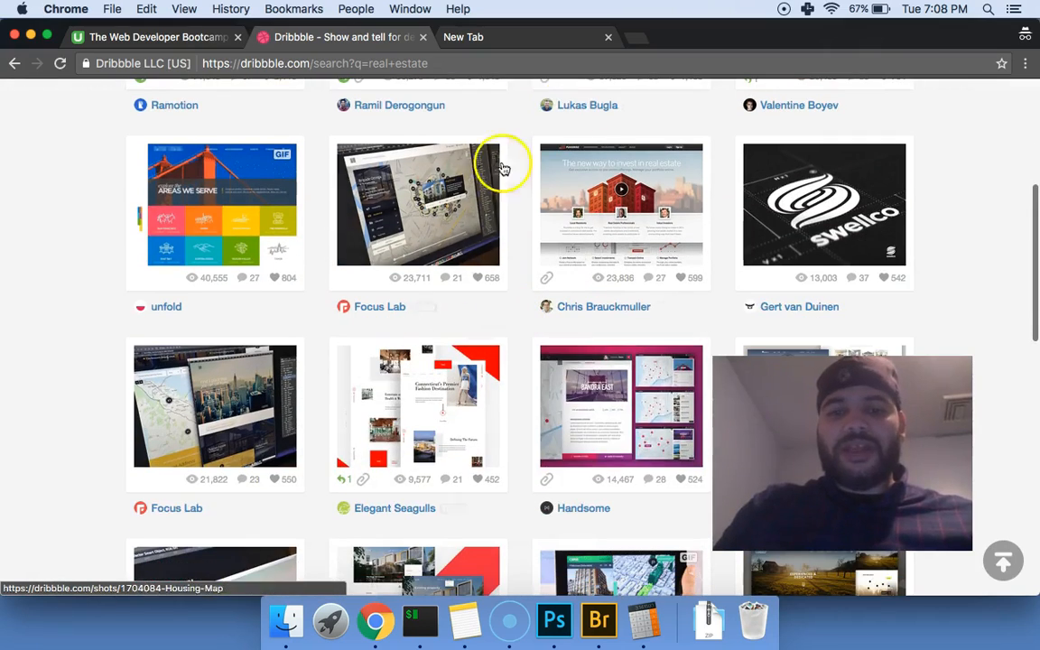
scroll(down, 3)
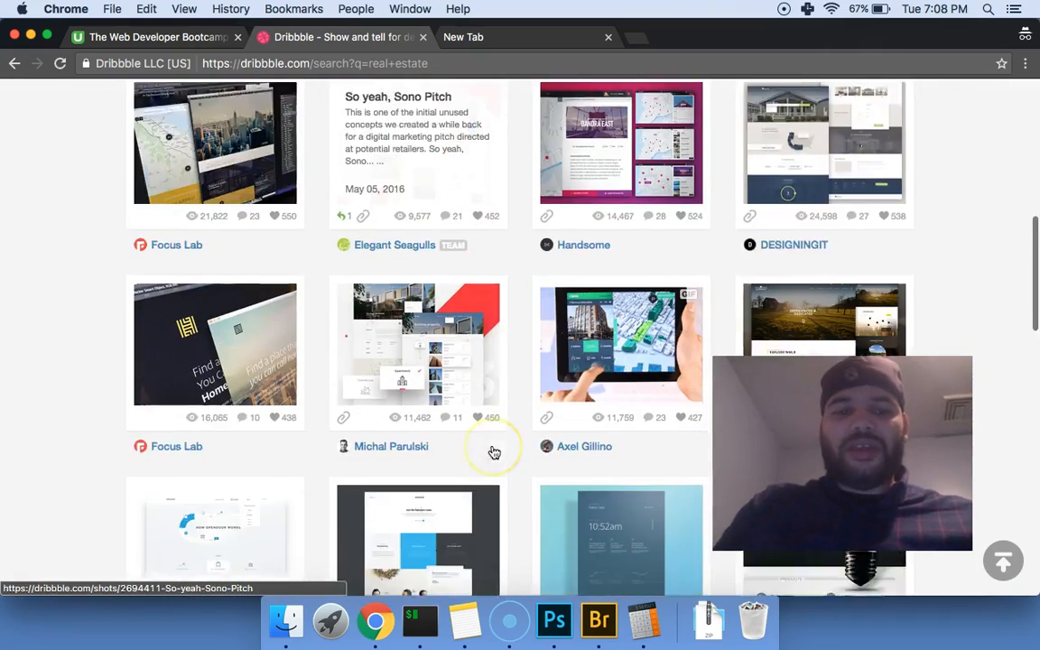
scroll(down, 3)
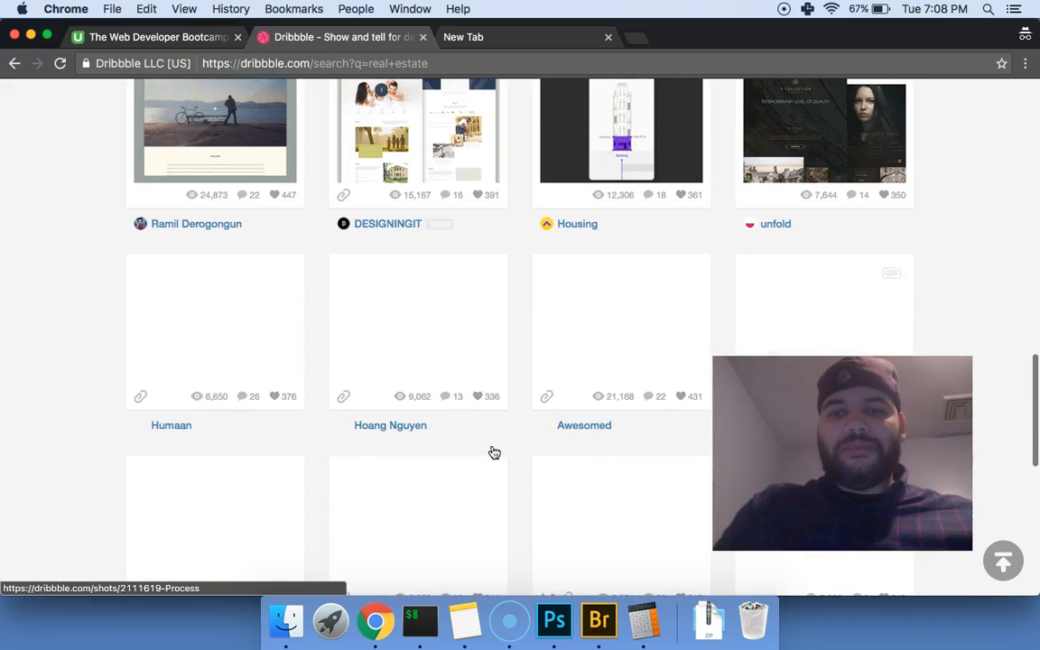
- Open George Vasyagin's 'Real Estate agency - apartment filters' shot full size and scroll through it
click(620, 329)
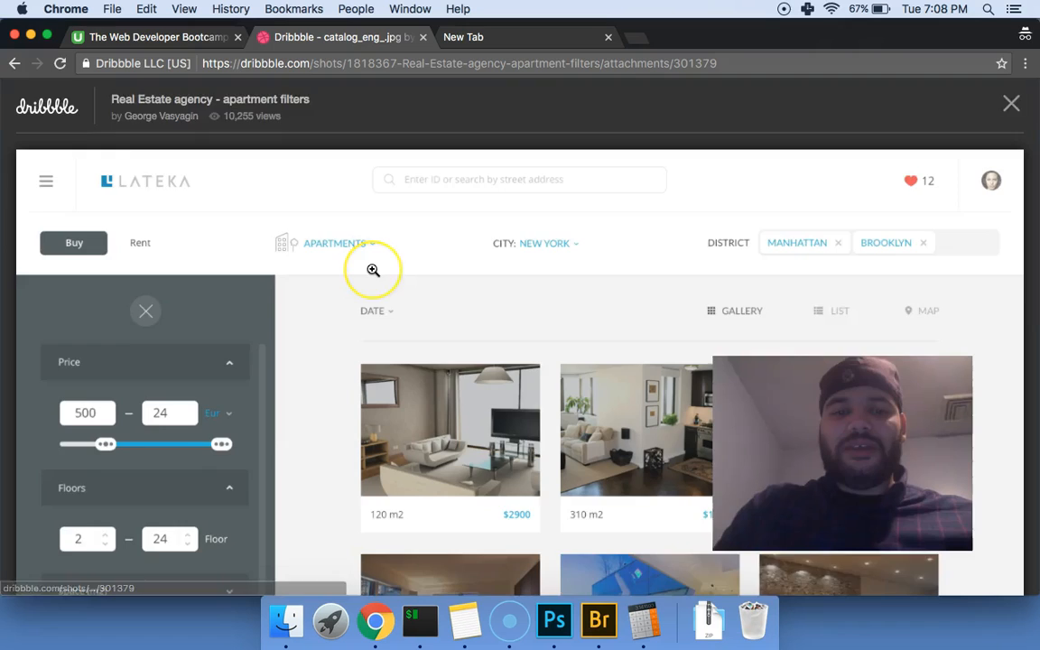
scroll(down, 3)
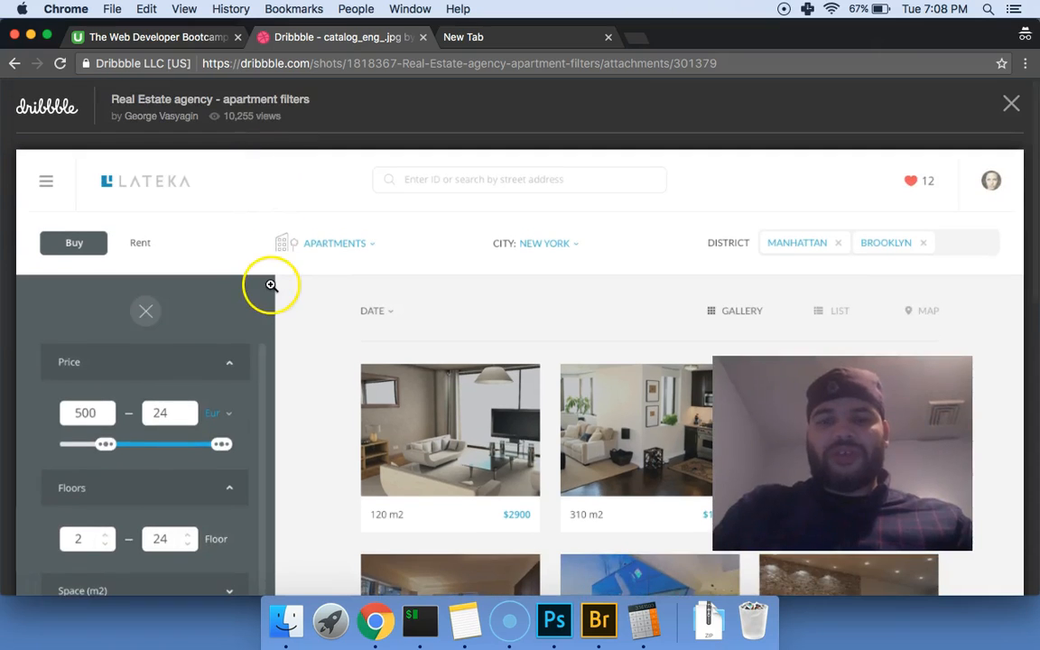
mouse_move(86, 280)
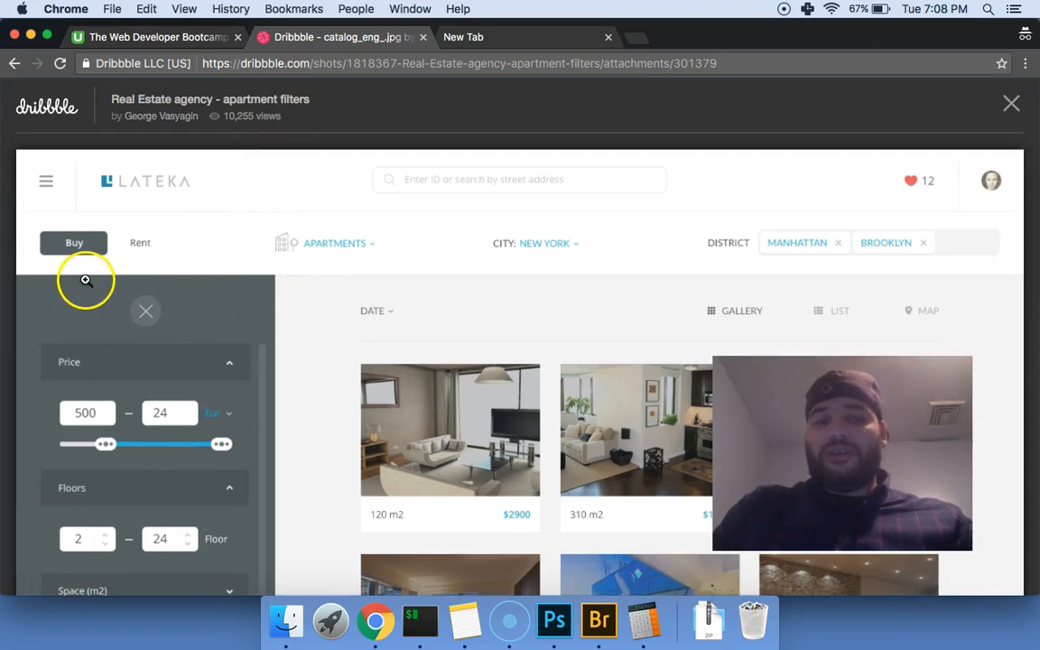
scroll(down, 3)
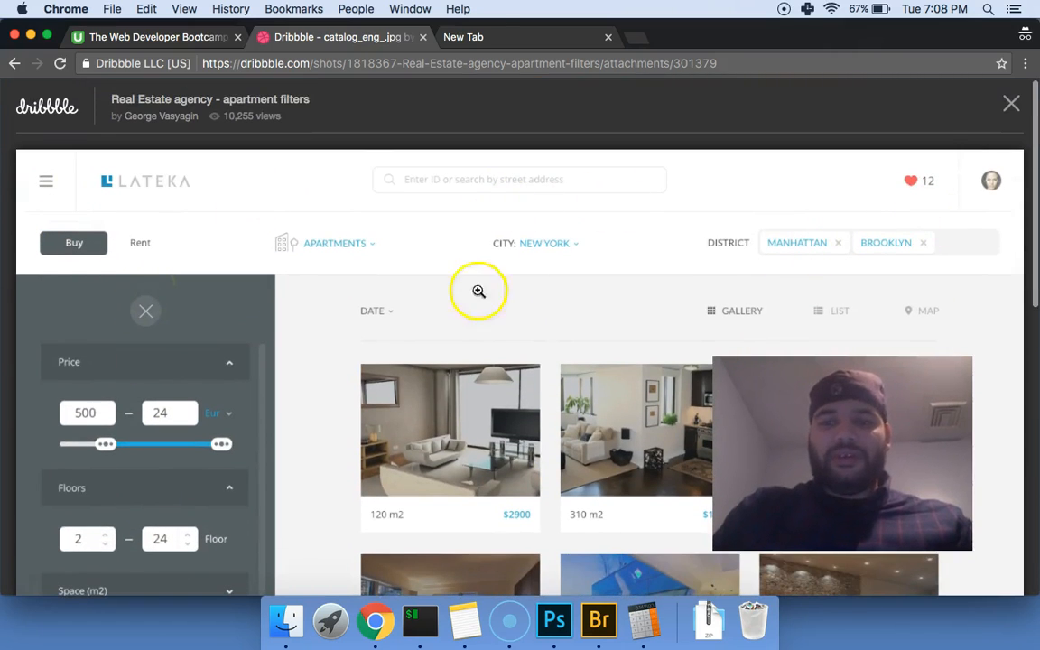
scroll(down, 3)
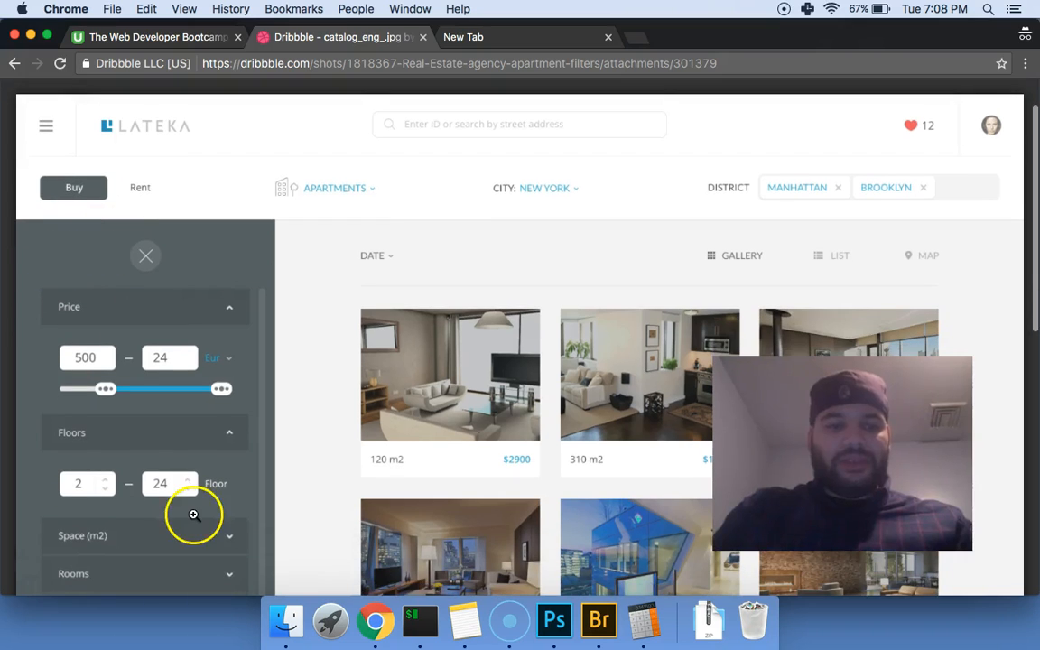
scroll(down, 3)
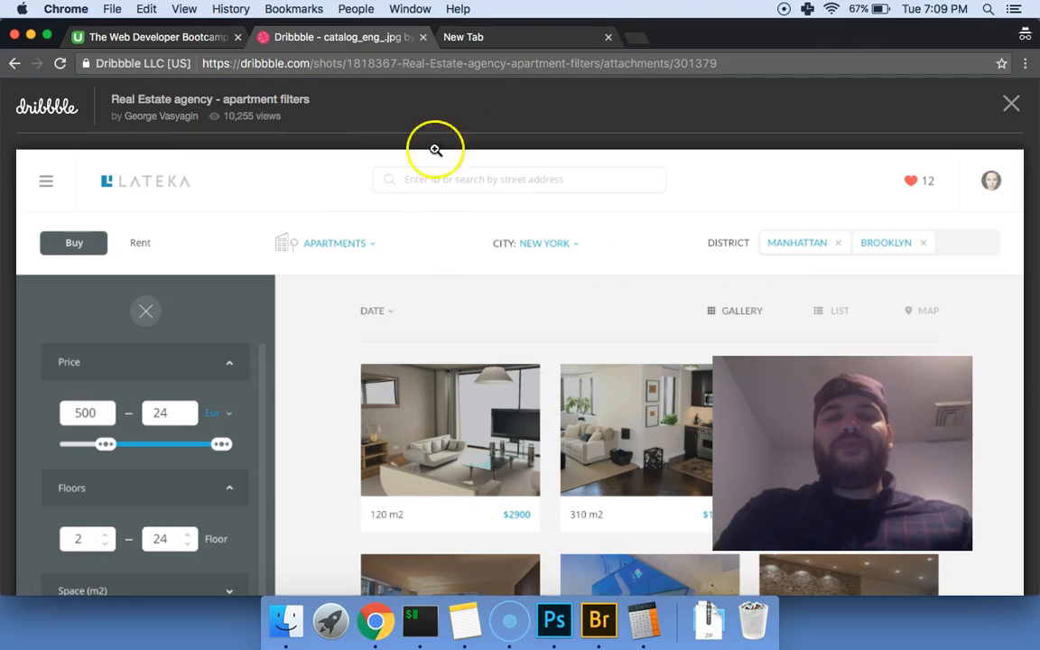
mouse_move(209, 254)
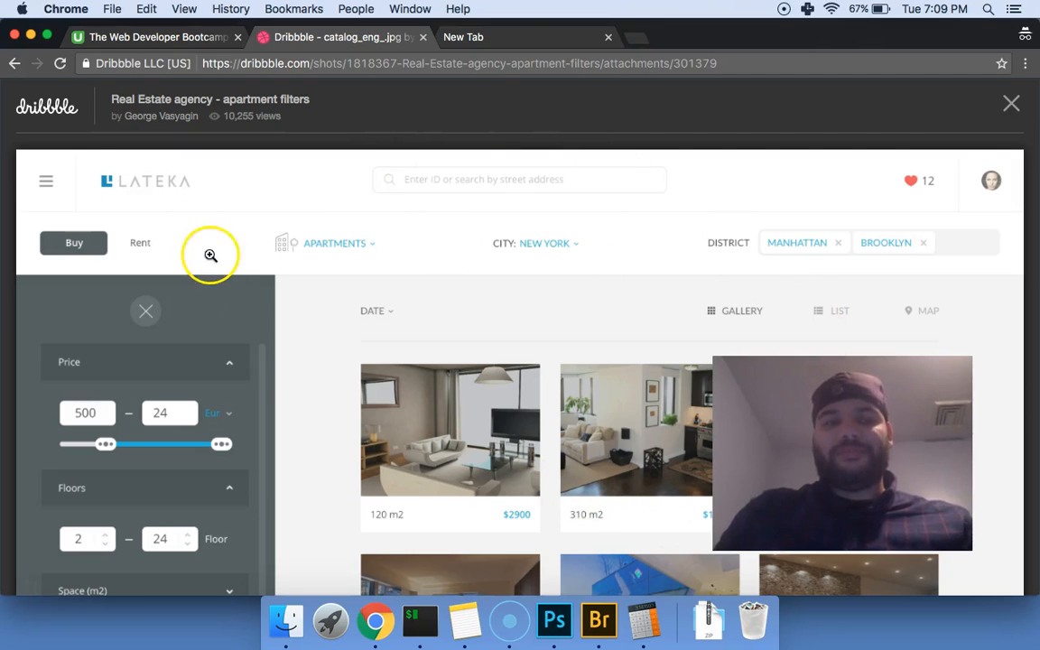
- Go back to the apartment filters shot's detail page, then switch to the blank New Tab
click(18, 66)
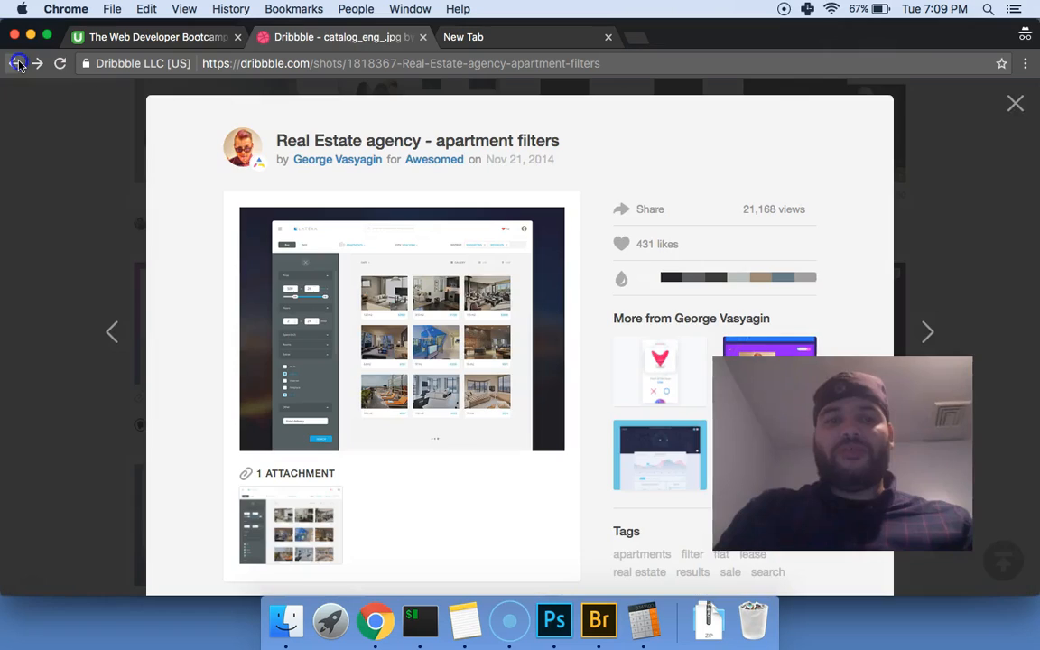
click(22, 65)
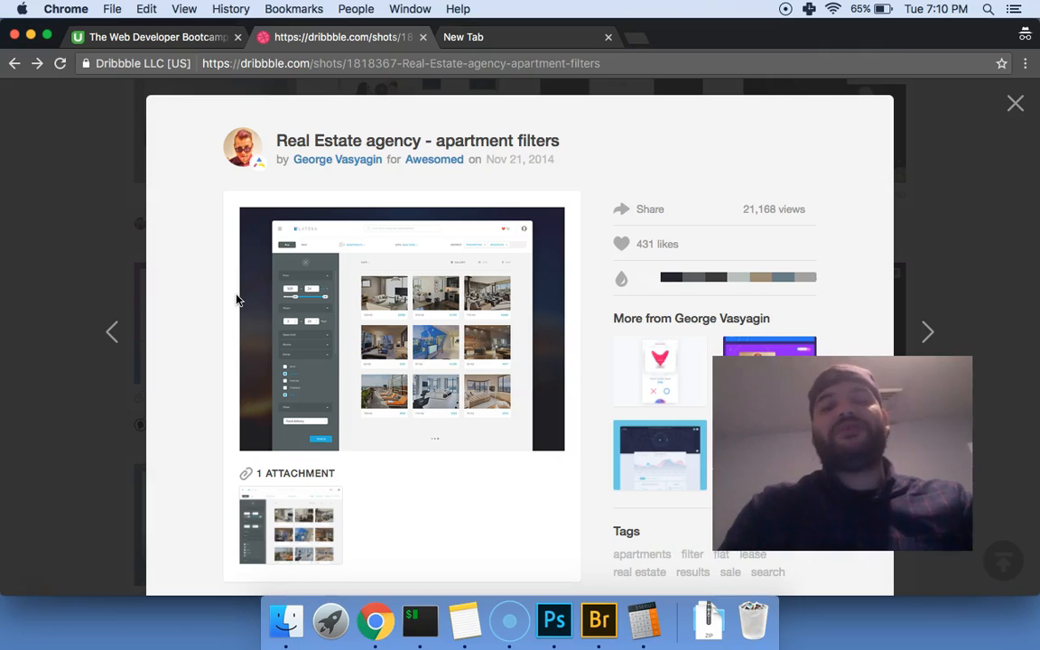
mouse_move(370, 429)
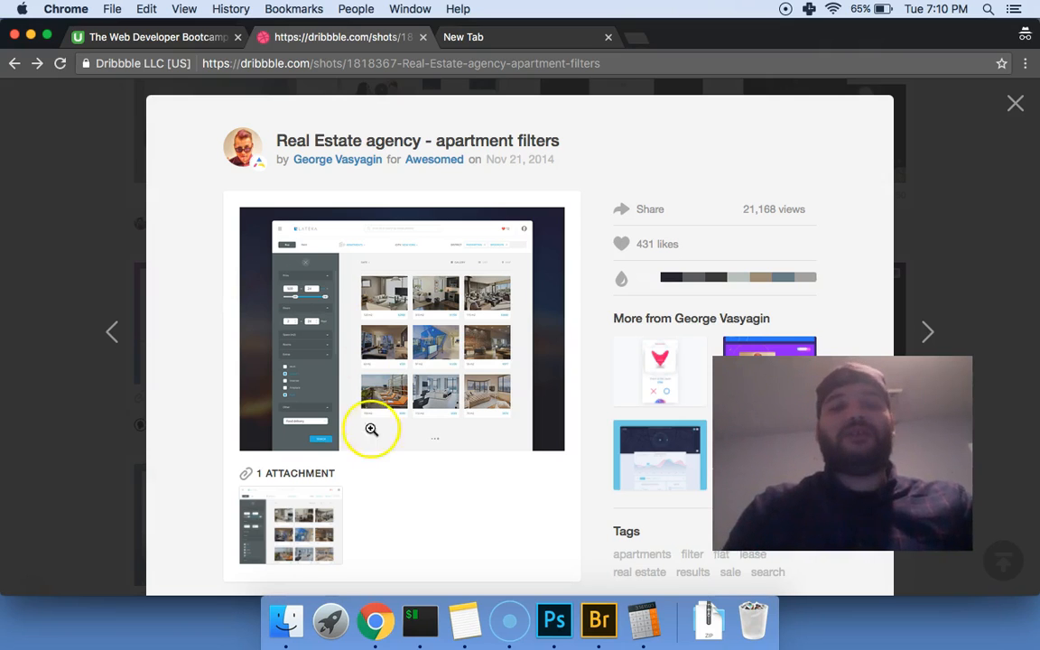
mouse_move(477, 452)
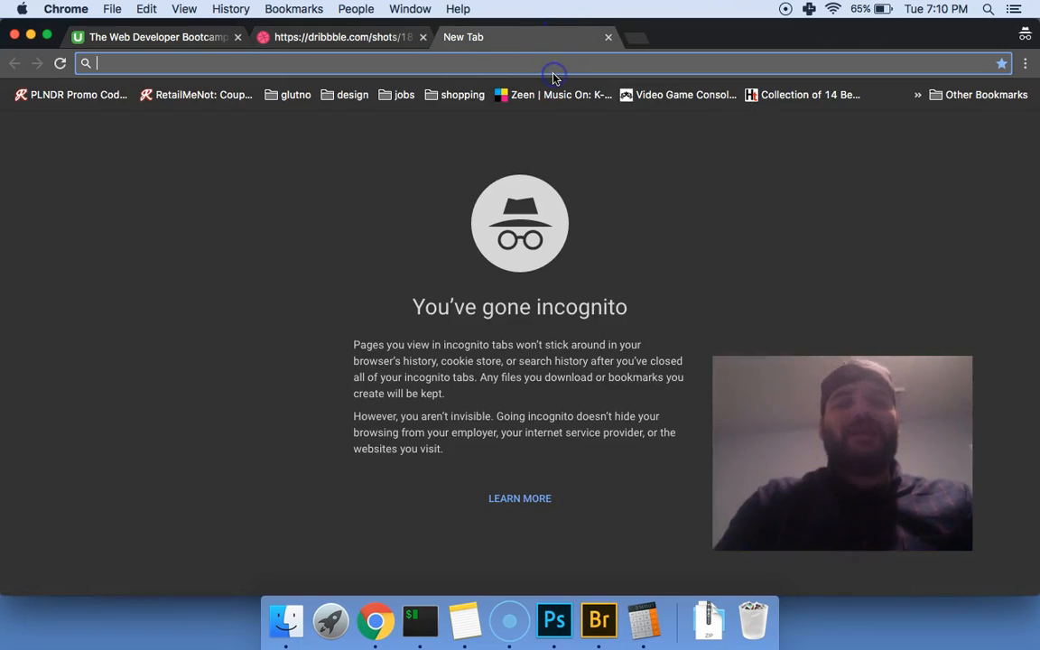
- Open indeed.com and replace the Huntington Station location with San Francisco, CA
text(indeed.com)
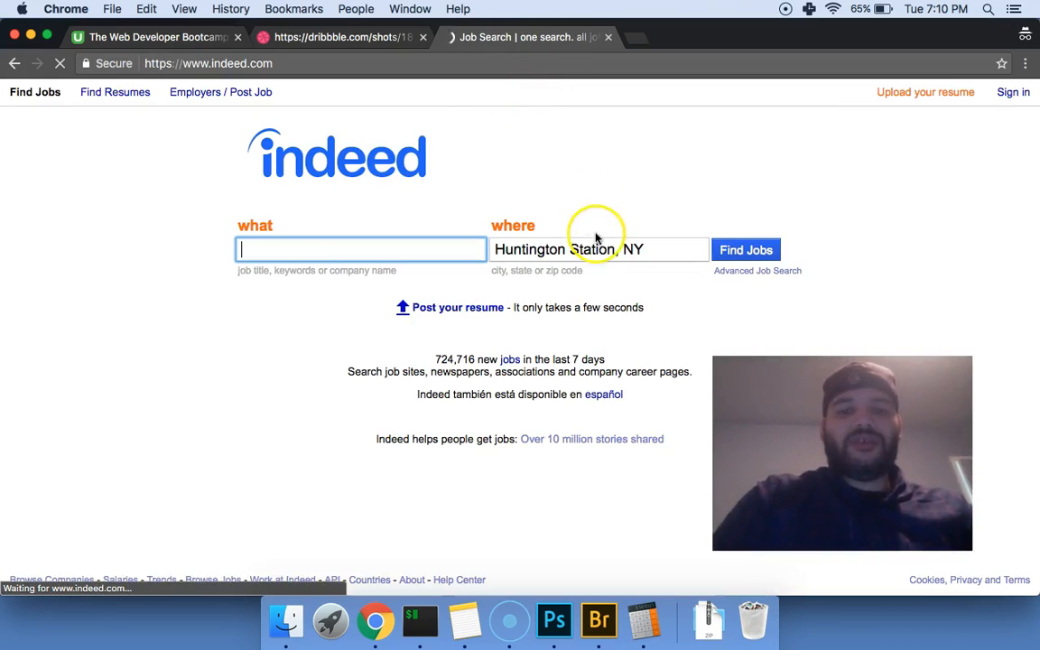
click(597, 249)
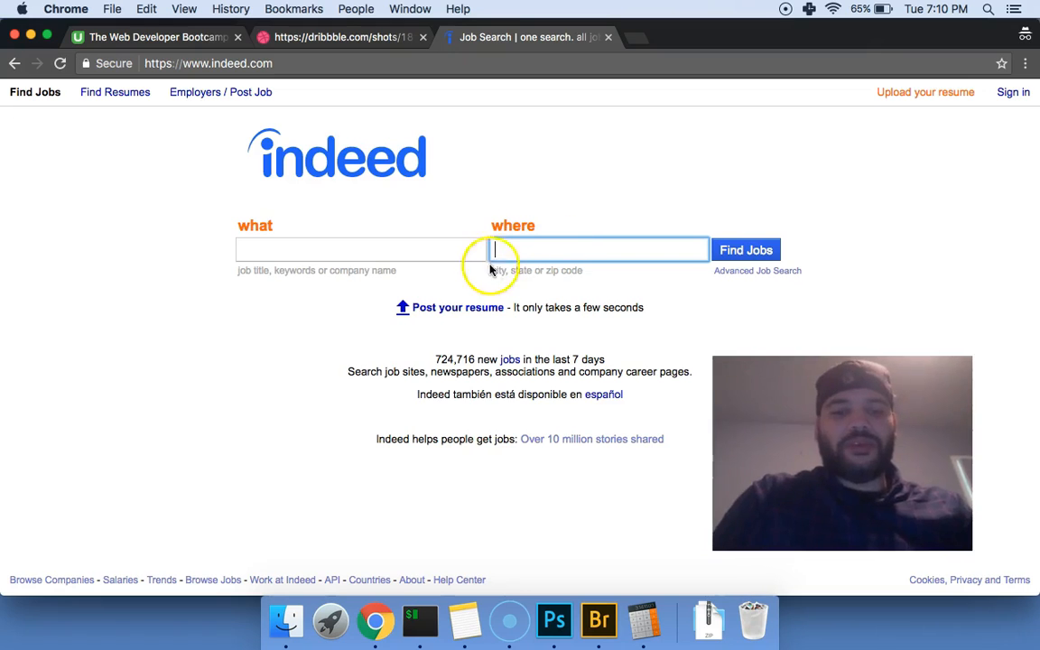
mouse_move(473, 232)
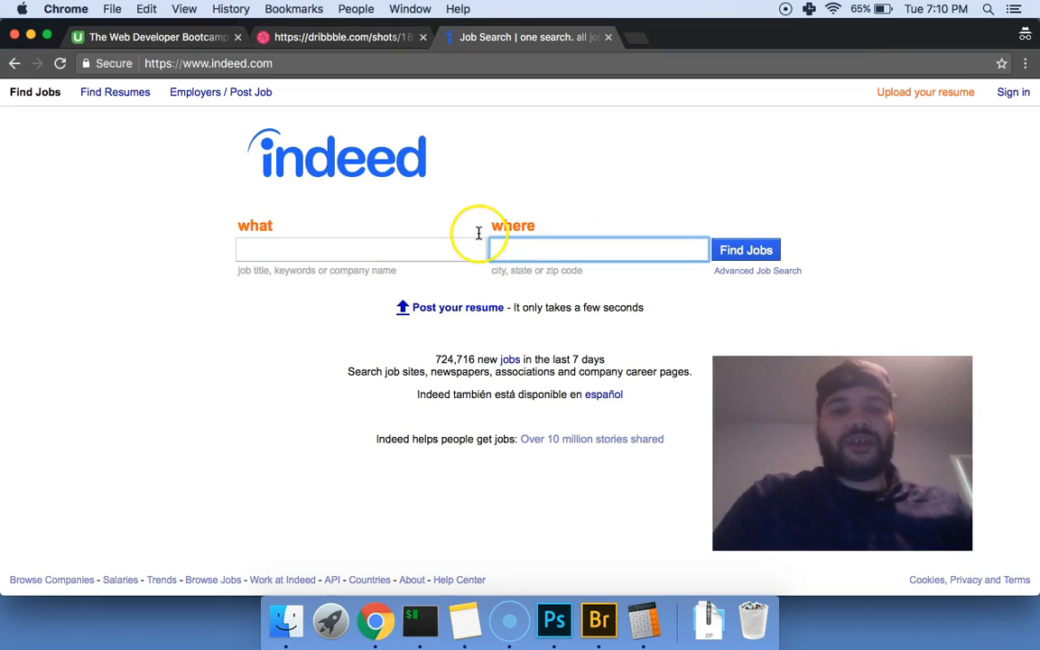
click(598, 249)
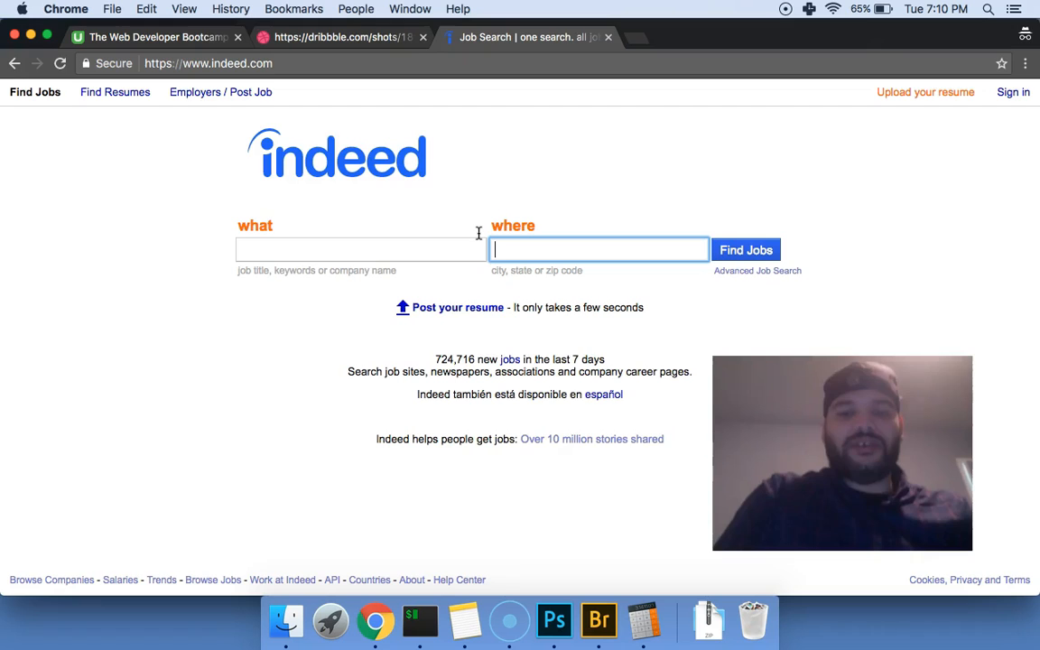
text(sav)
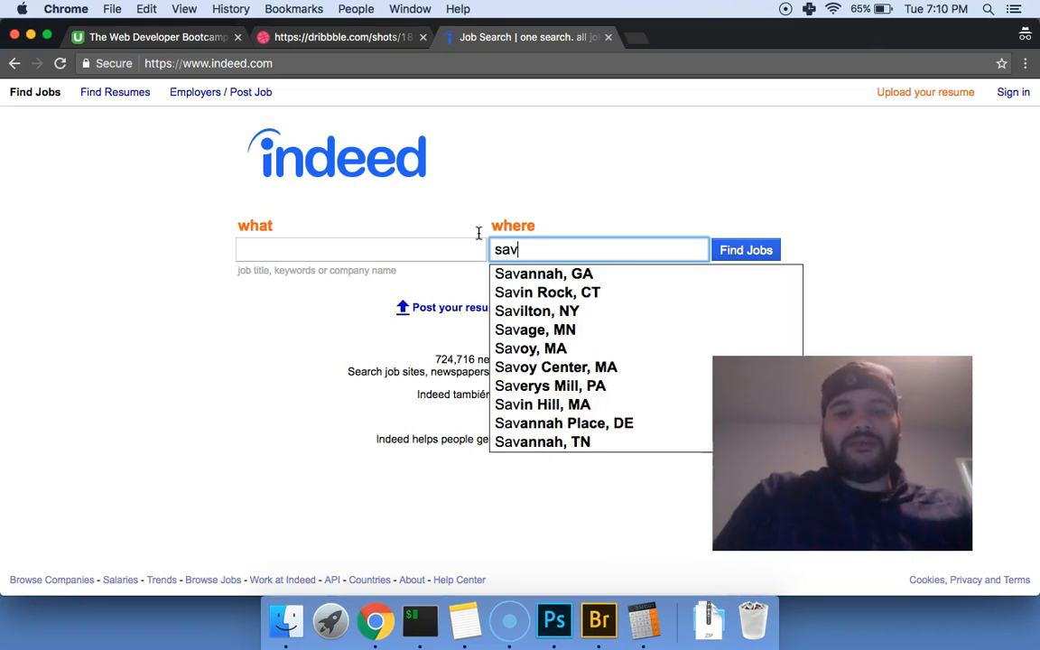
text(san fa\)
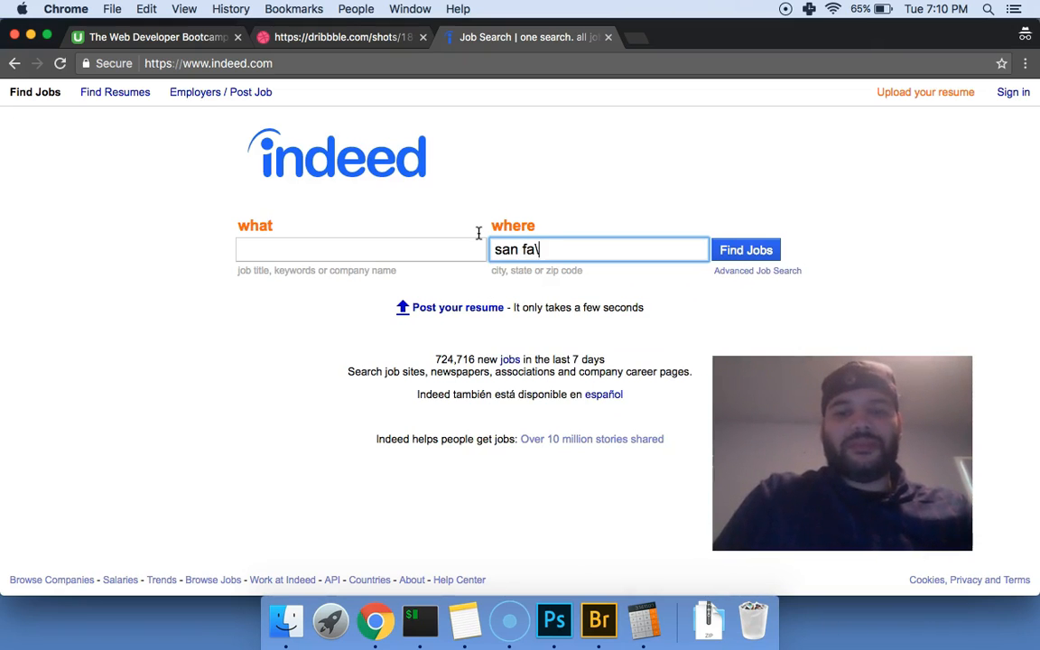
text(San Francisco, CA)
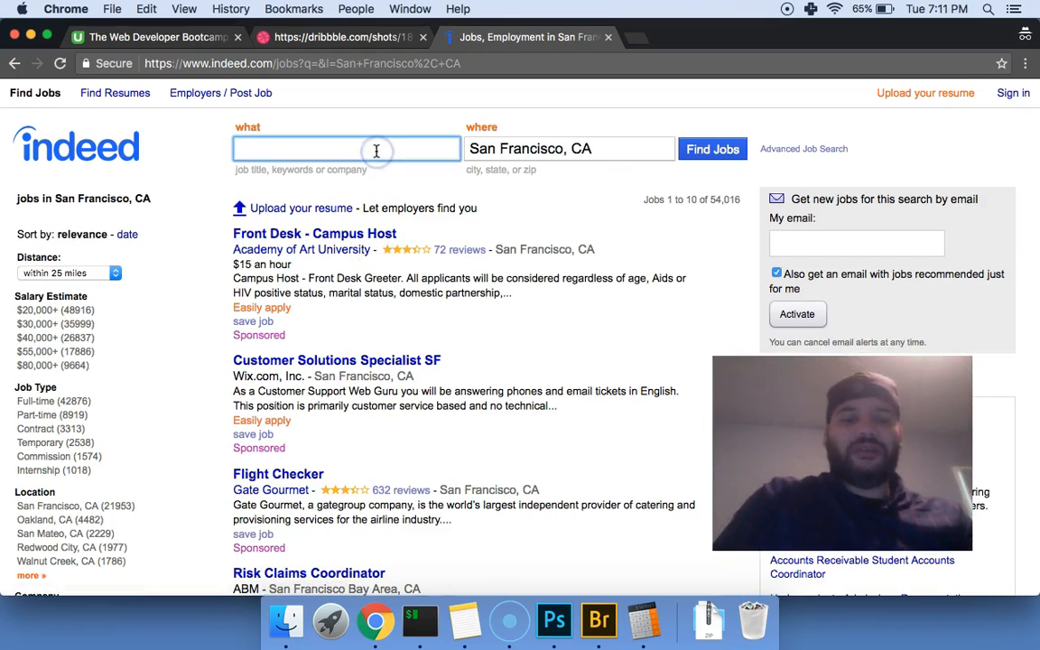
- Search 'junior developer' in San Francisco, CA and scroll through the 341 listings
text(junior developer)
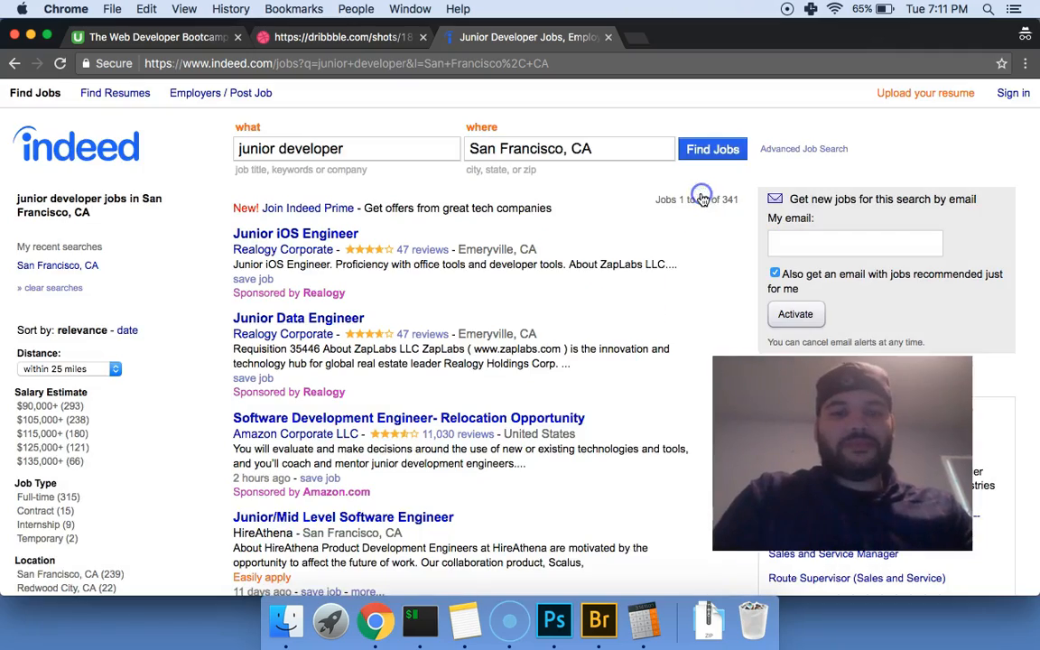
scroll(down, 3)
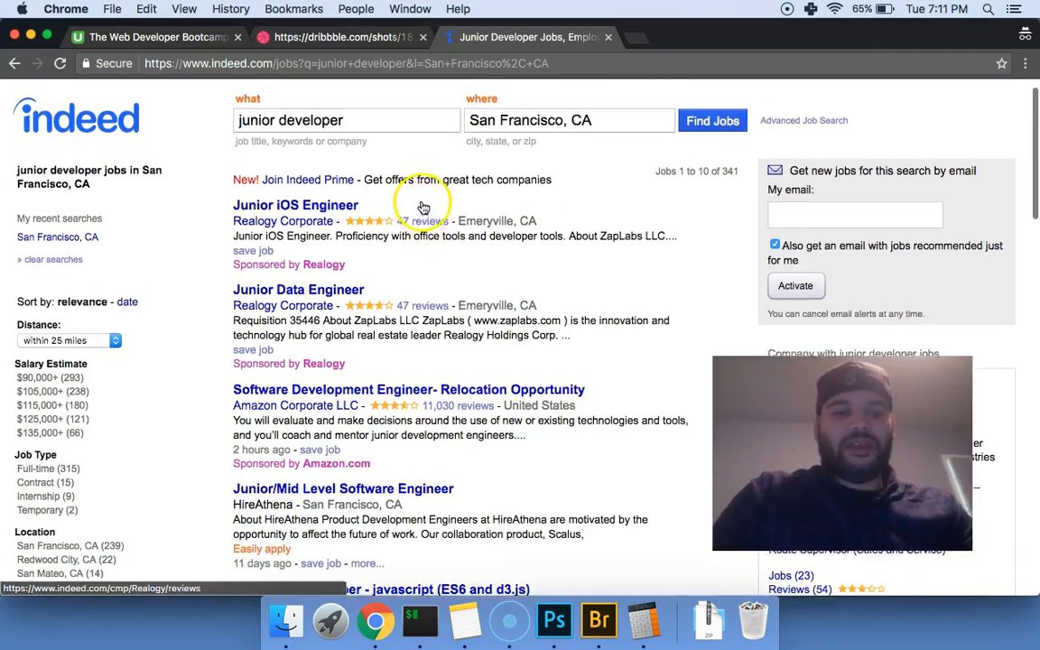
scroll(down, 3)
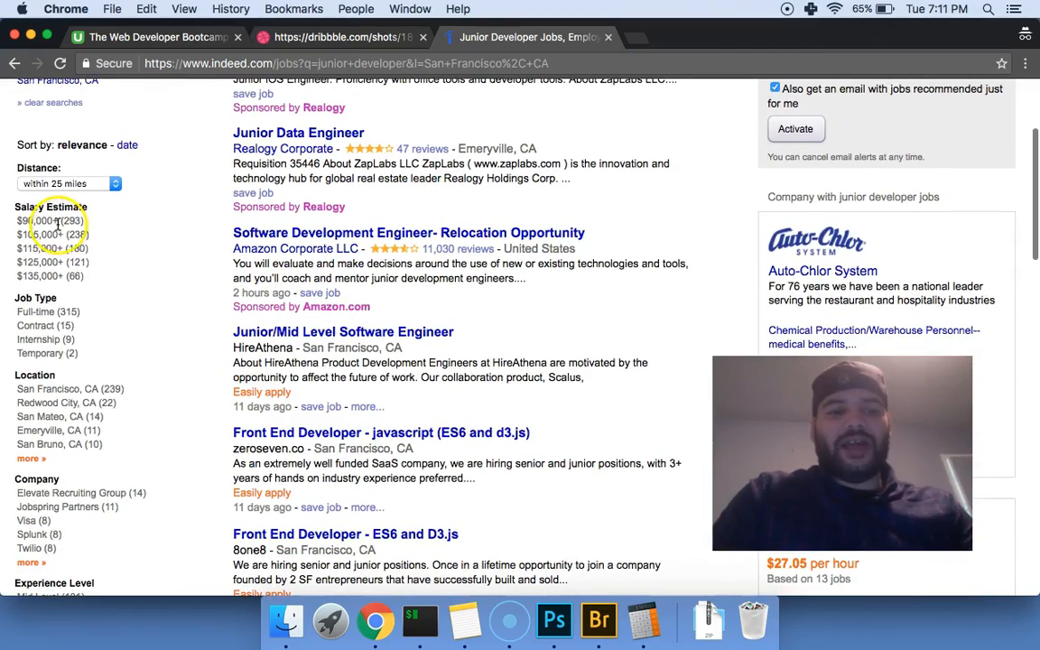
scroll(down, 3)
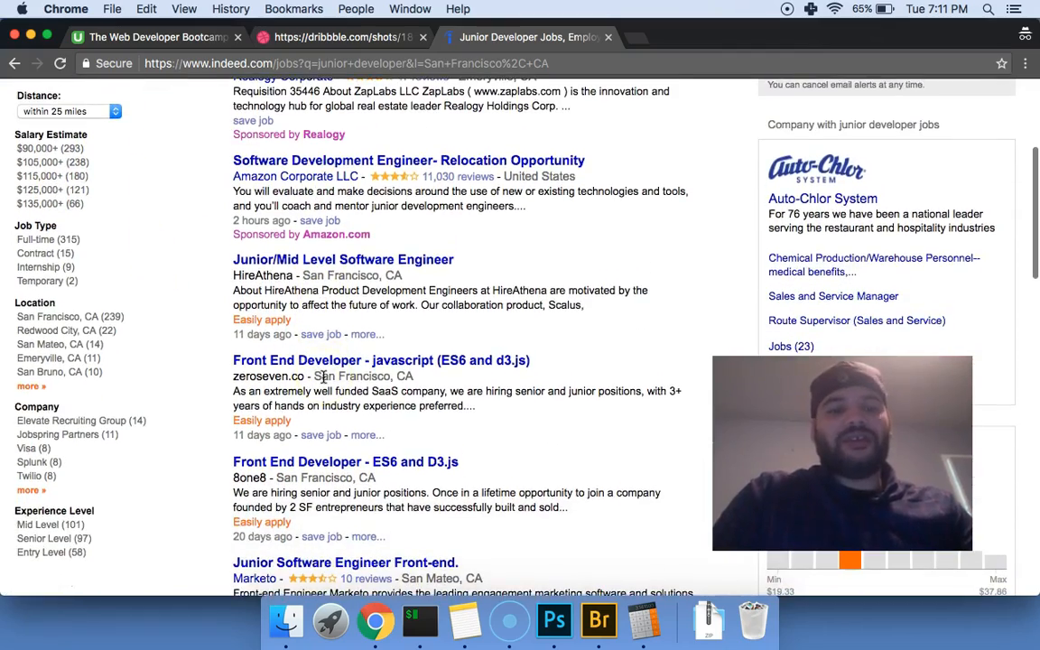
scroll(down, 3)
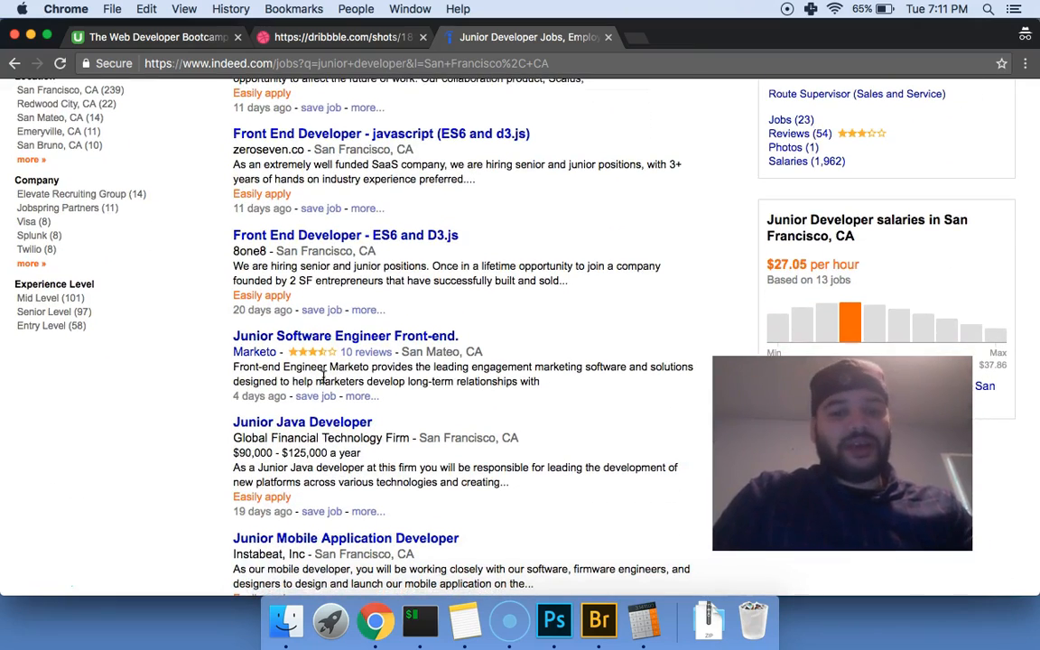
scroll(up, 3)
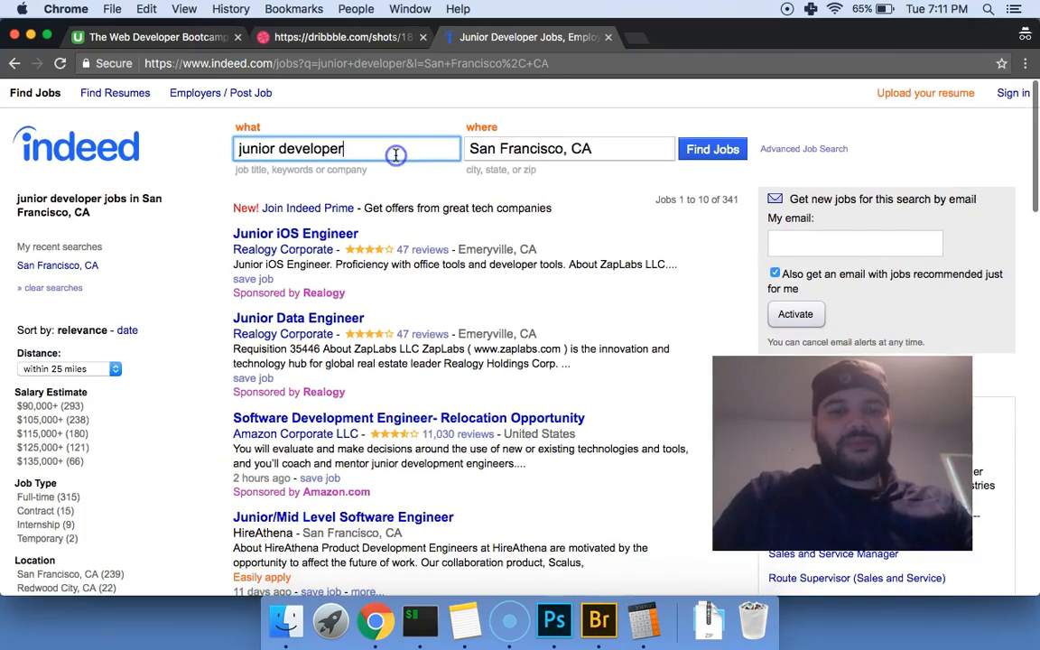
- Add 'html' to the query and scroll through the 43 junior developer html listings
text(html)
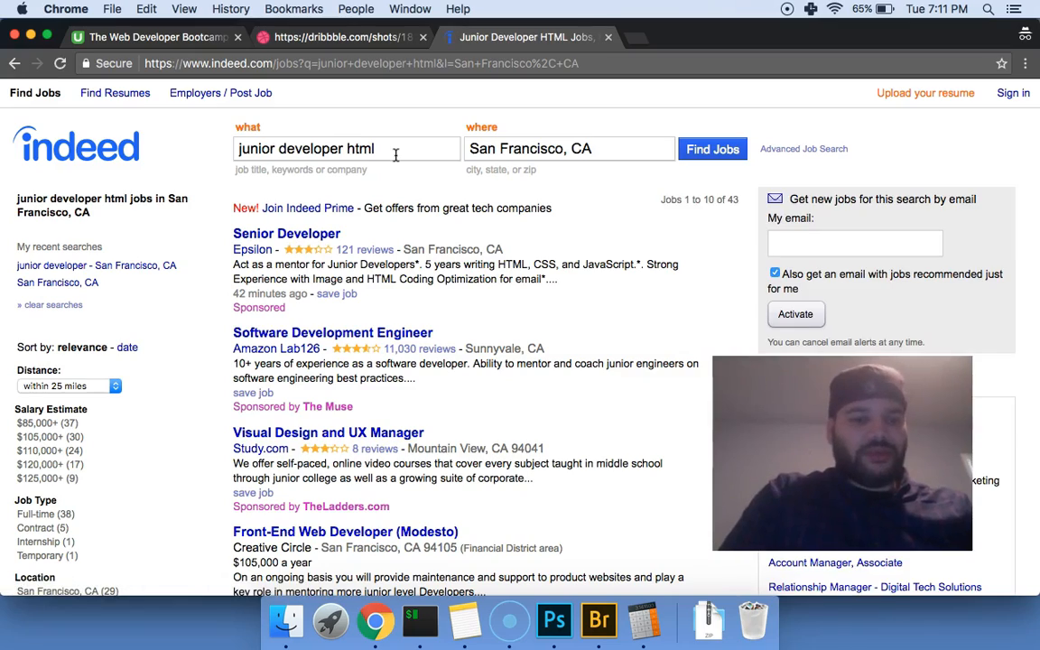
scroll(down, 3)
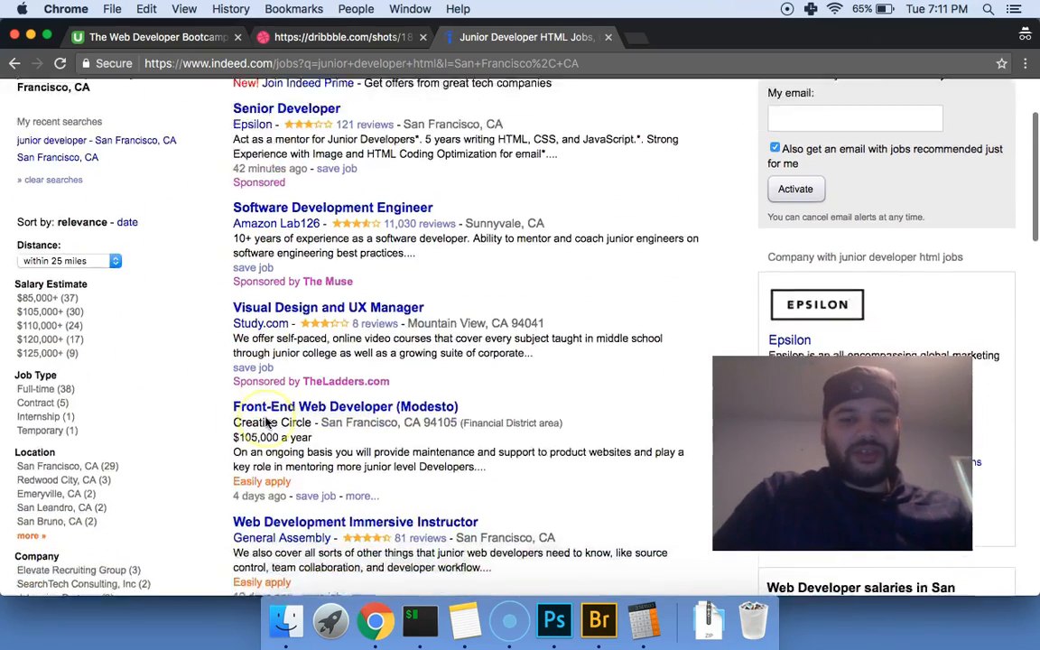
scroll(down, 3)
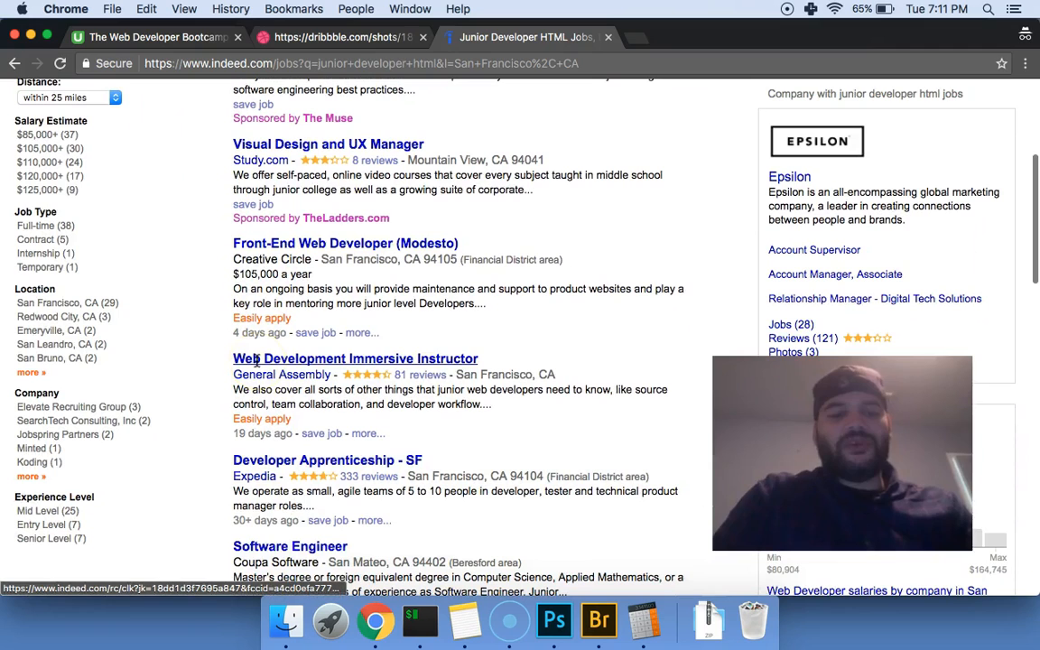
scroll(down, 3)
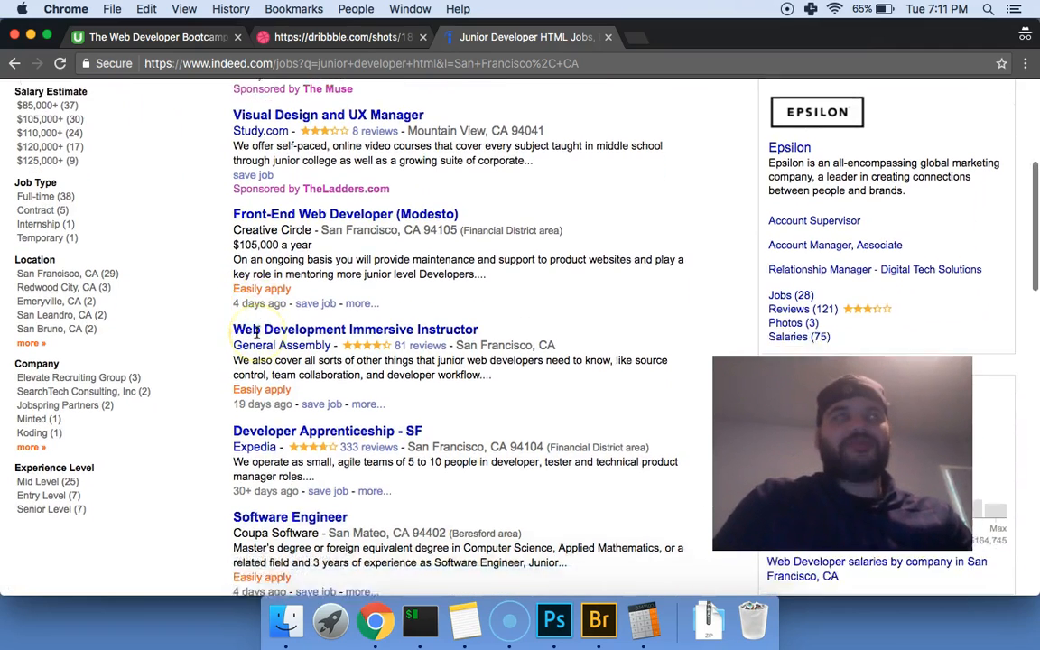
scroll(down, 3)
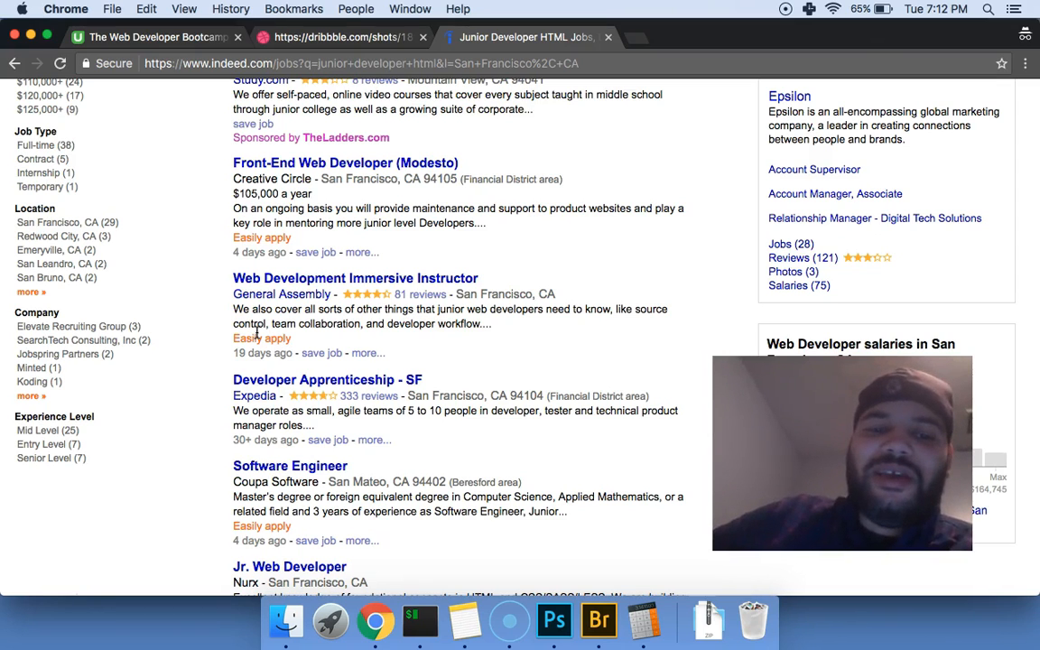
scroll(down, 3)
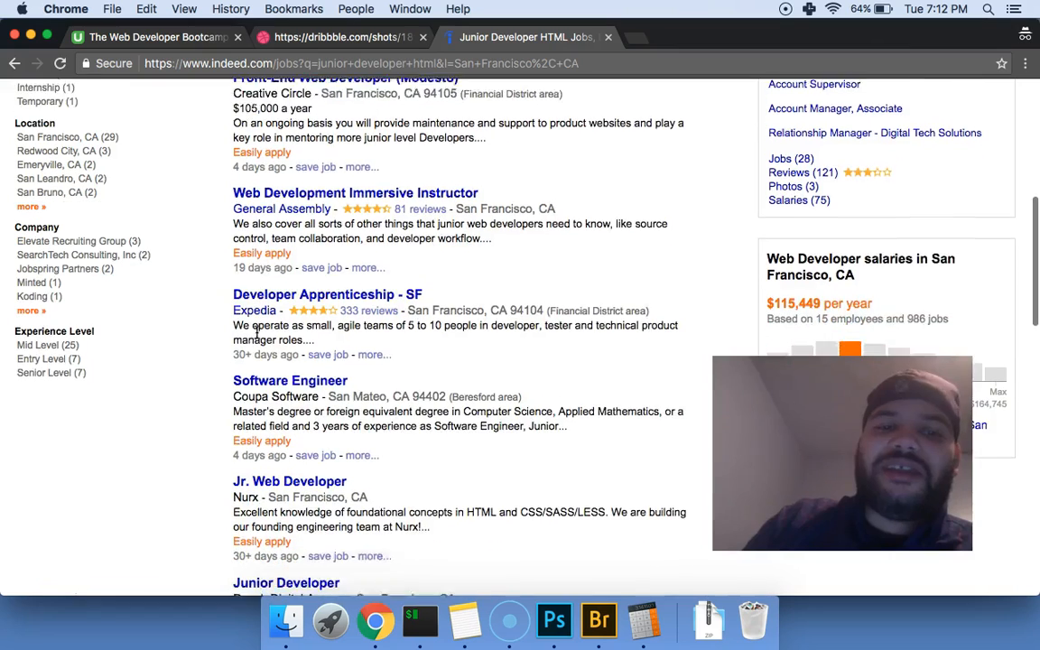
- Scroll through the html job results for San Francisco, CA
scroll(down, 3)
text(html)
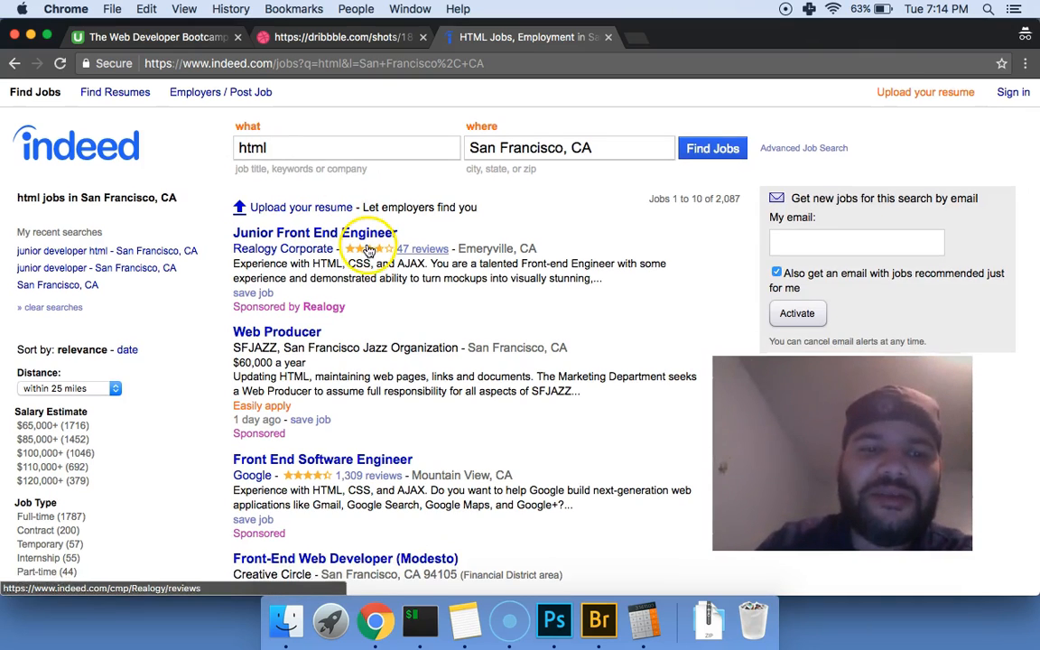
scroll(down, 3)
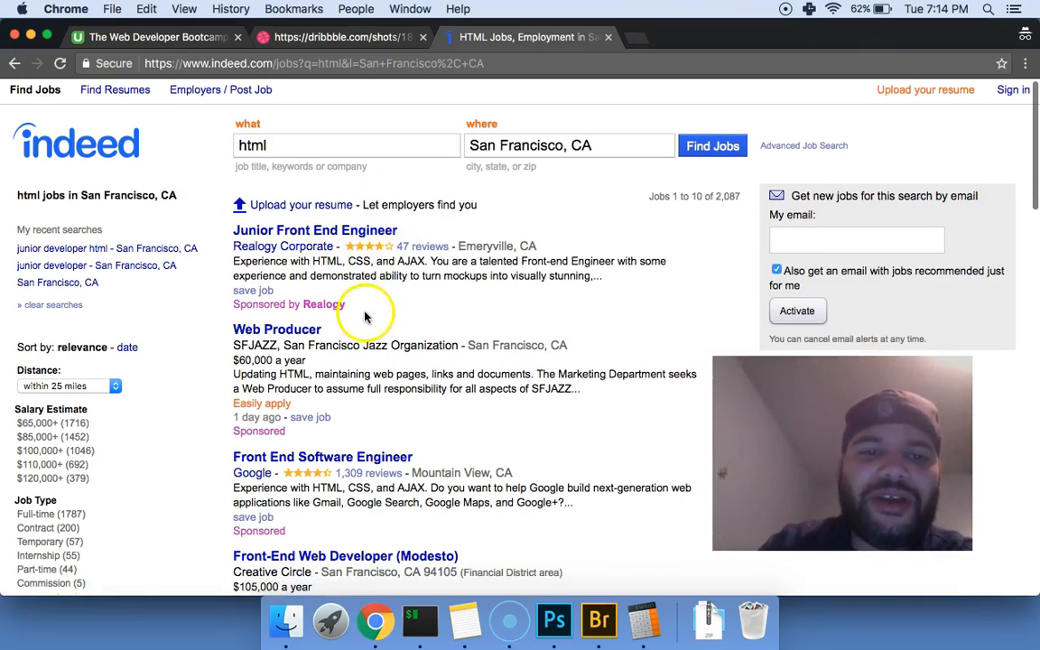
scroll(down, 3)
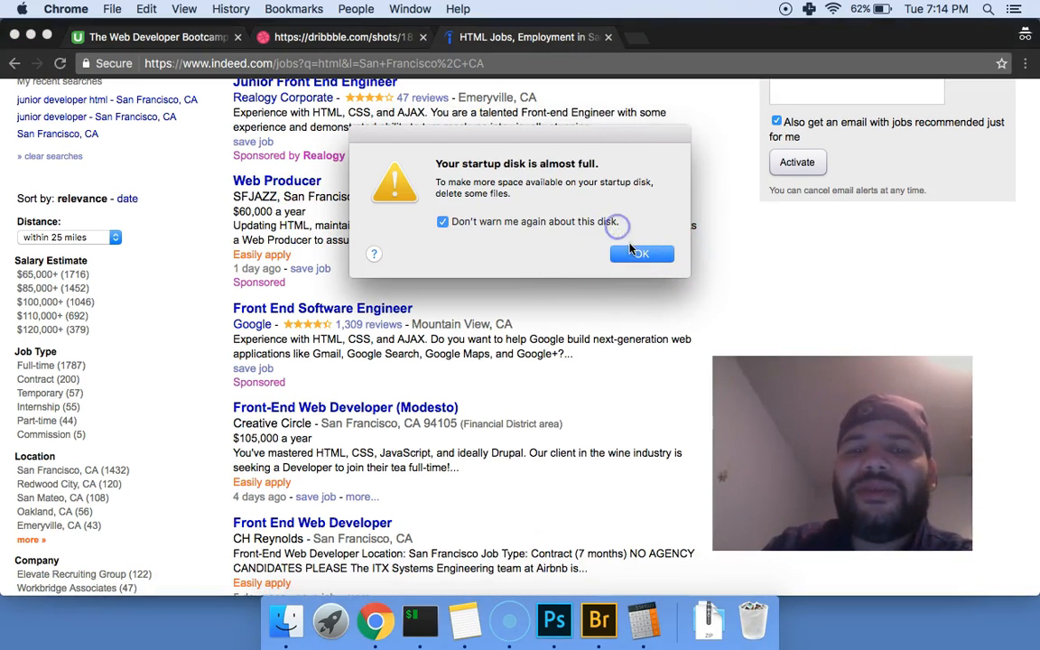
click(641, 253)
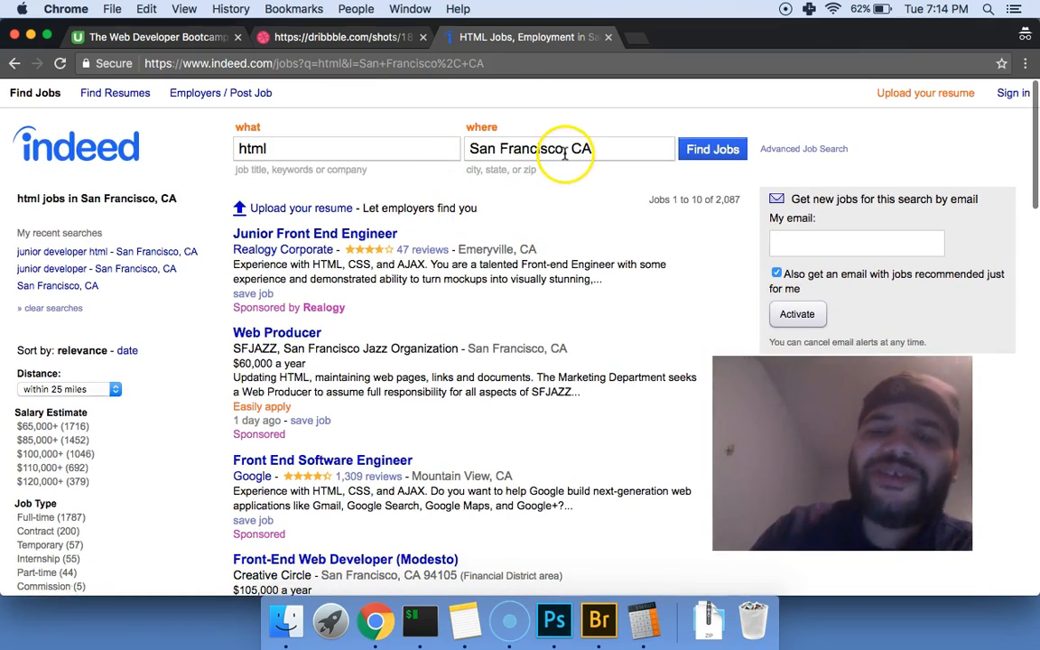
mouse_move(383, 401)
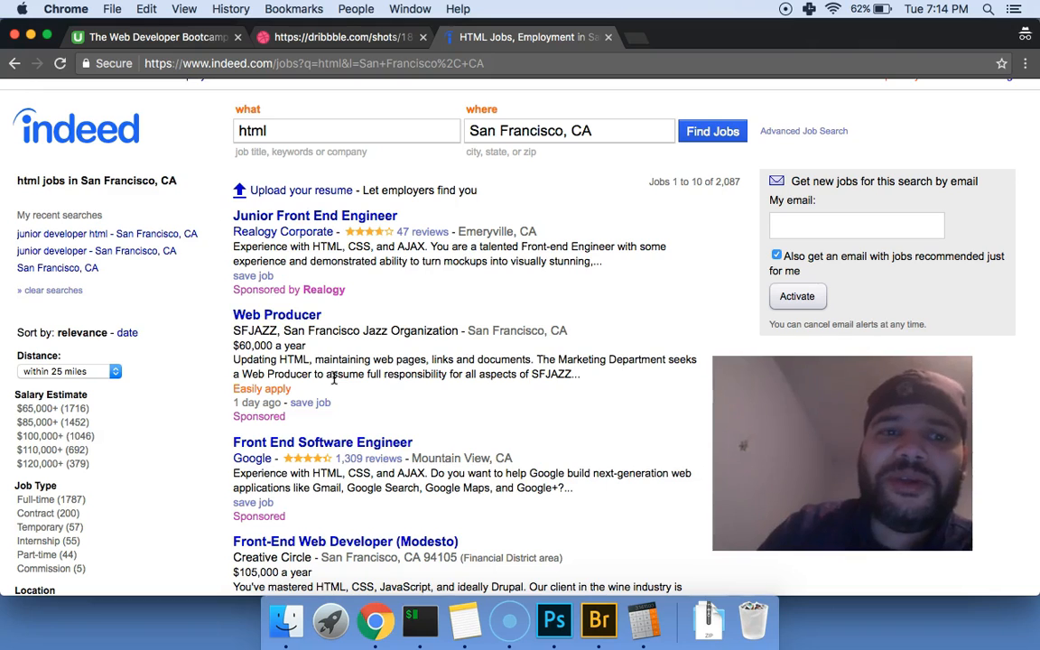
scroll(down, 3)
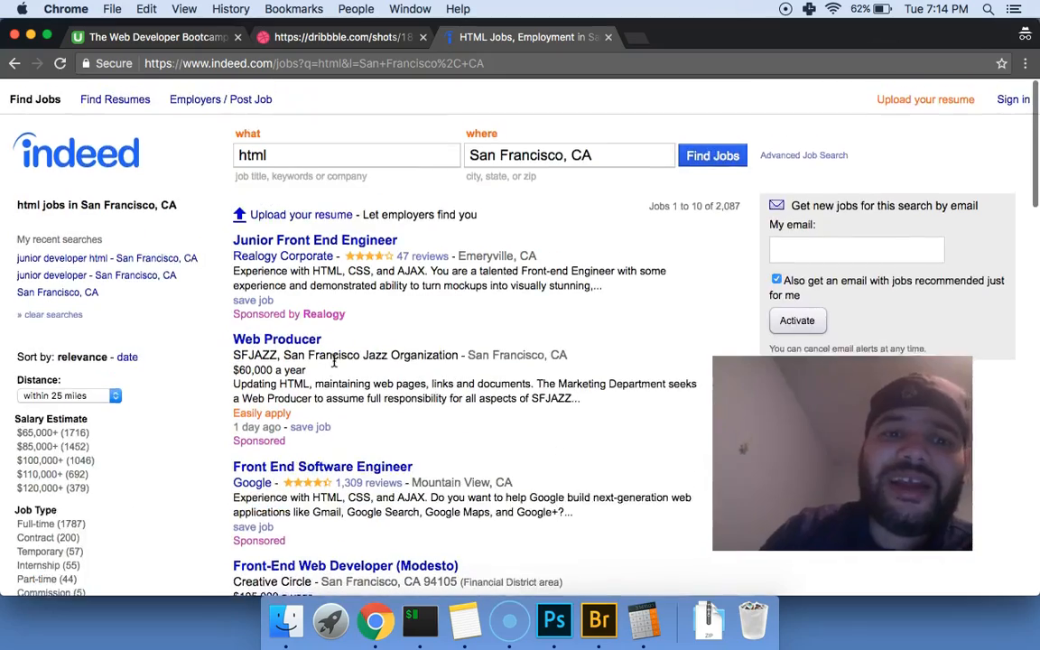
scroll(down, 3)
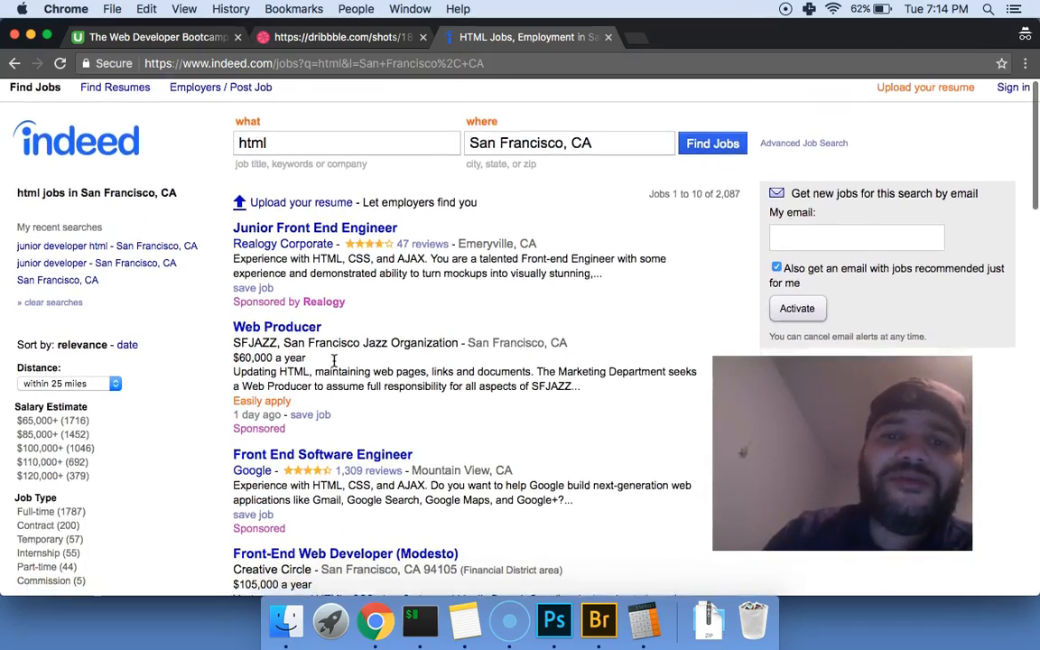
scroll(down, 3)
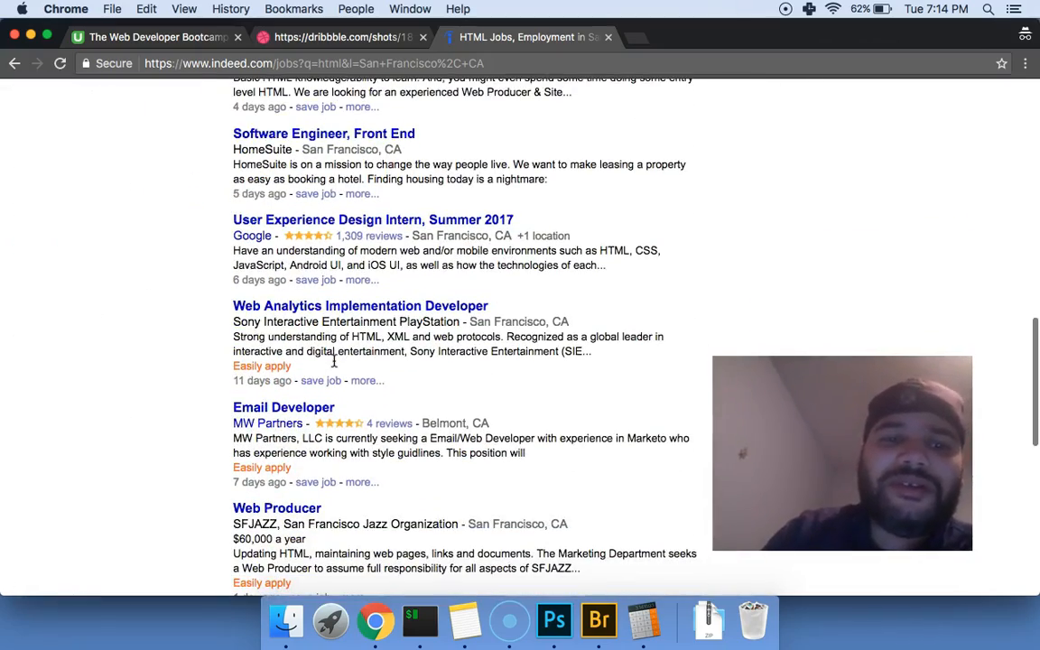
scroll(down, 3)
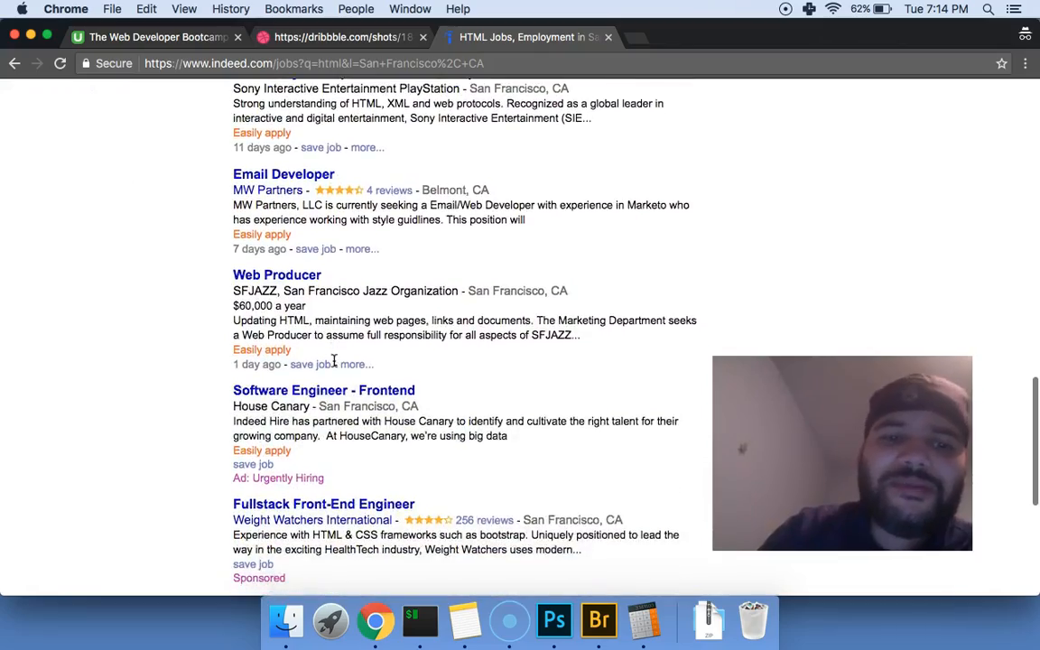
scroll(up, 3)
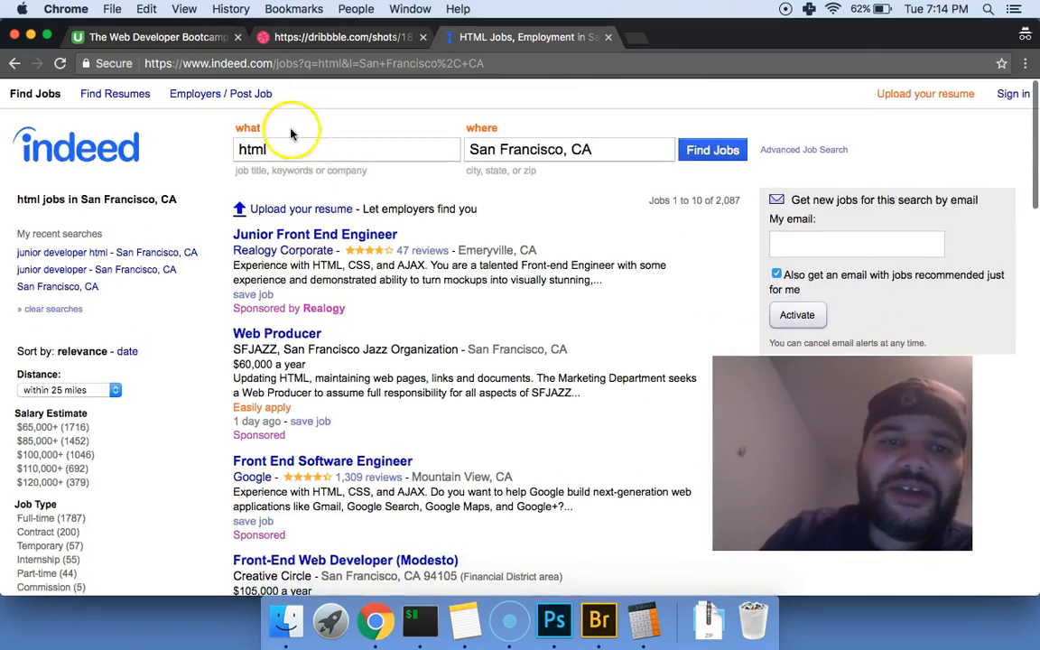
- Change the html search location to New York, NY and run it
click(565, 149)
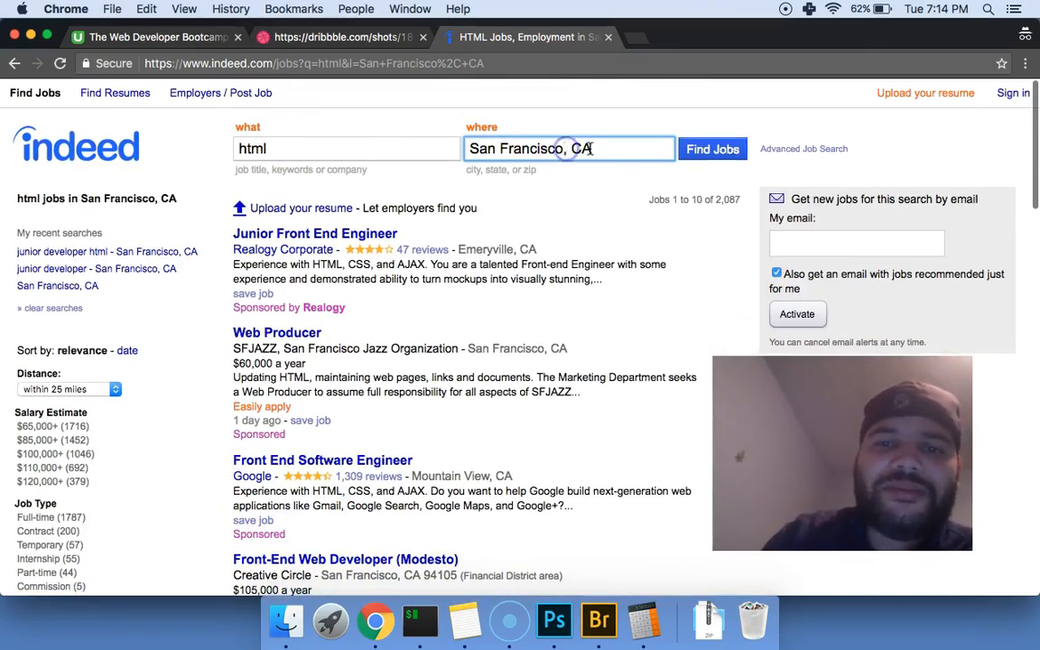
click(568, 148)
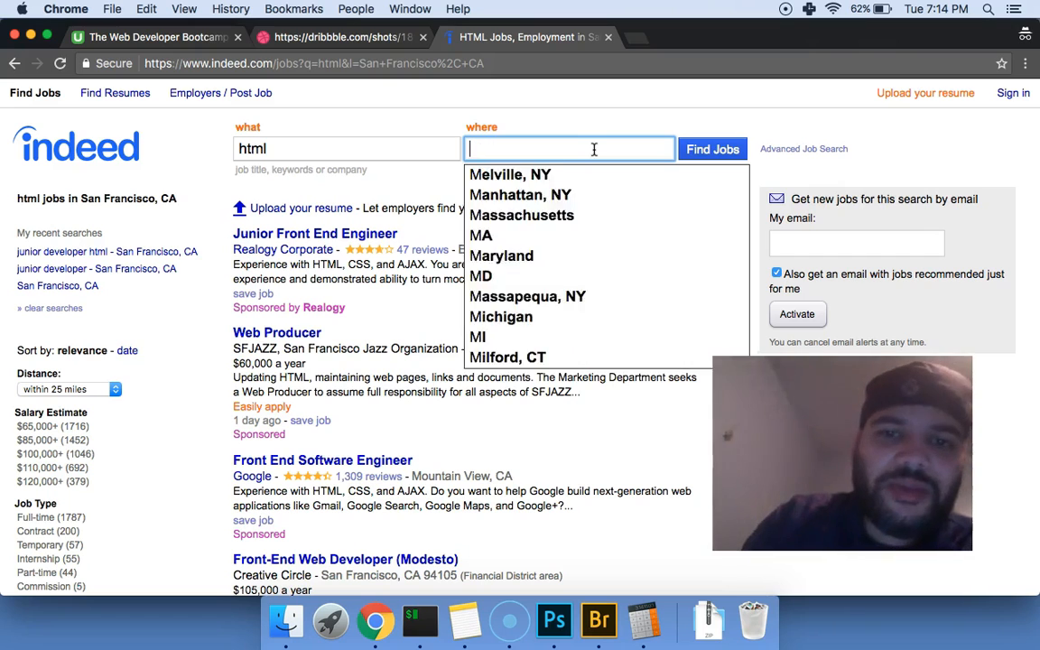
text(New York, NY)
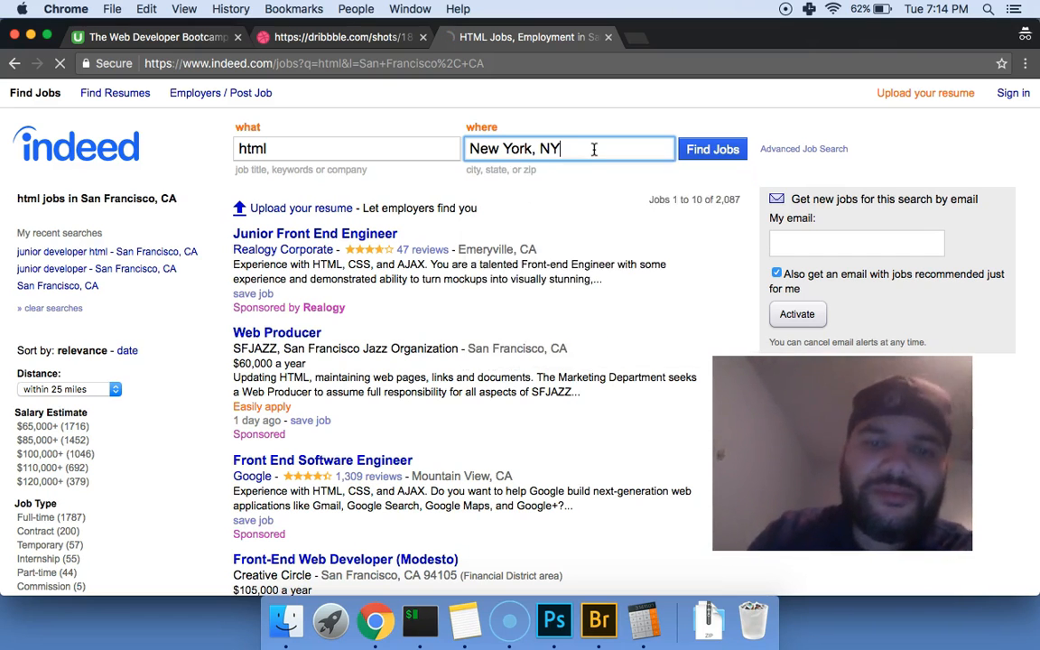
click(712, 149)
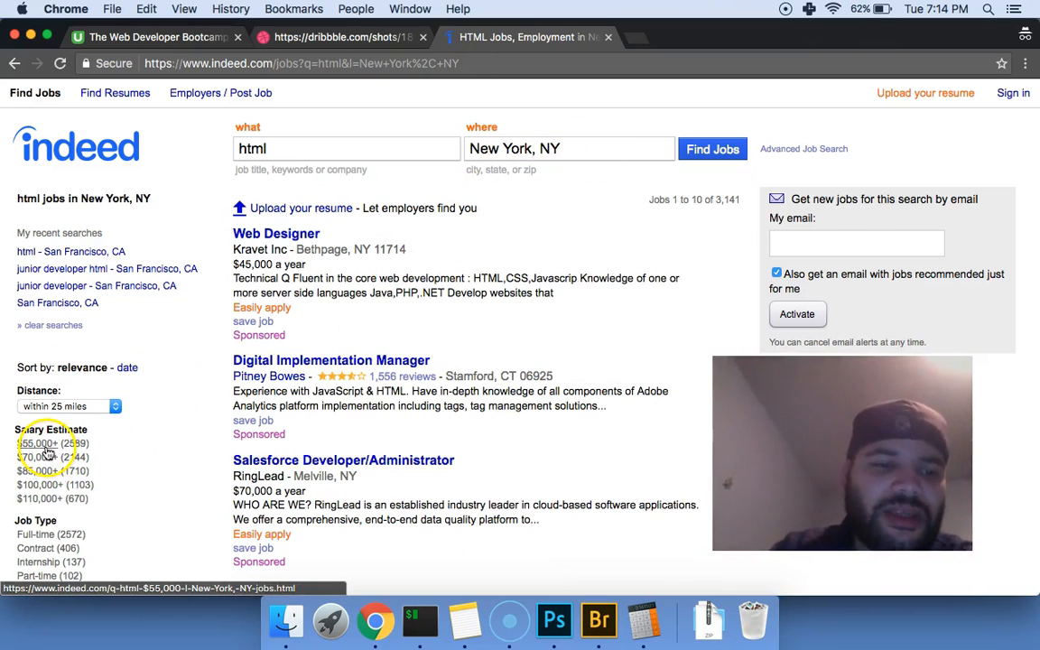
- Filter to $55,000+ salary estimates and scroll through the New York html listings
click(39, 439)
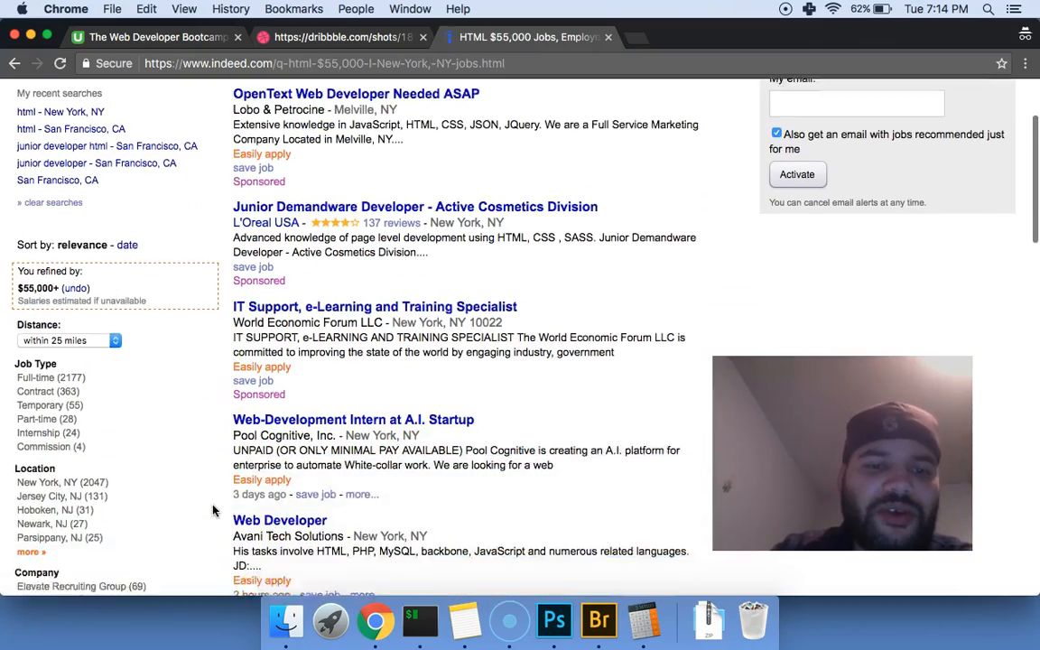
scroll(down, 3)
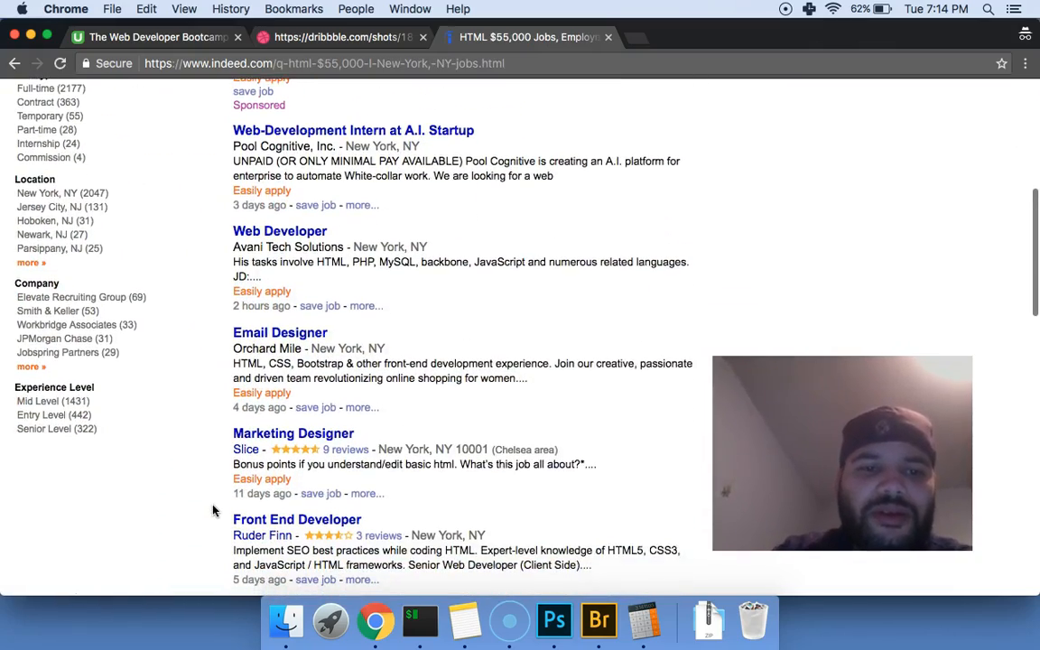
scroll(down, 3)
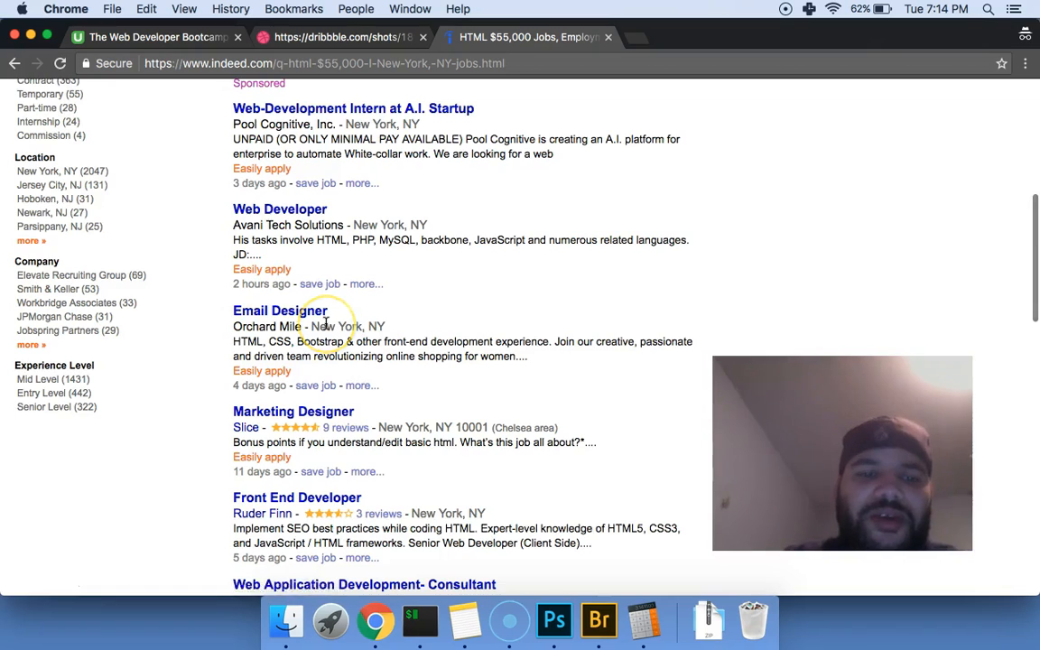
scroll(down, 3)
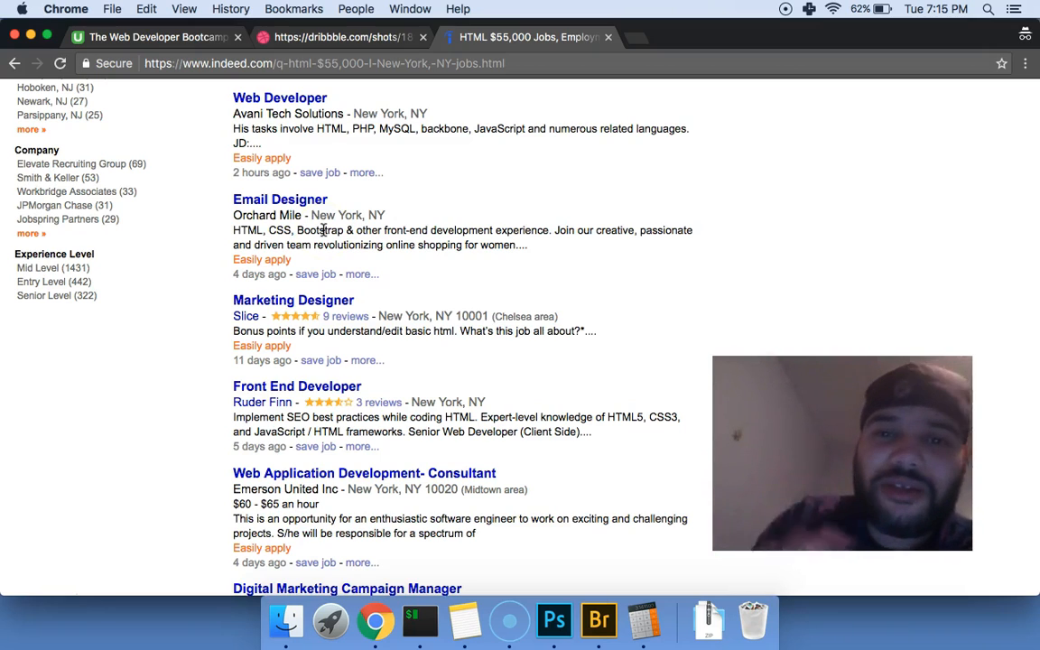
scroll(down, 3)
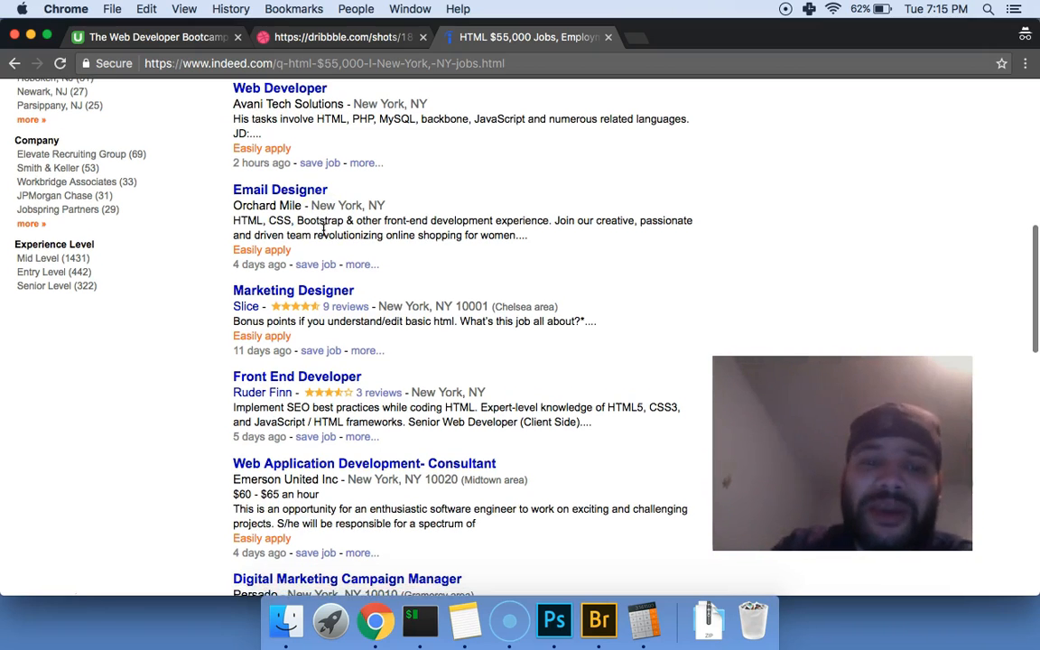
scroll(down, 3)
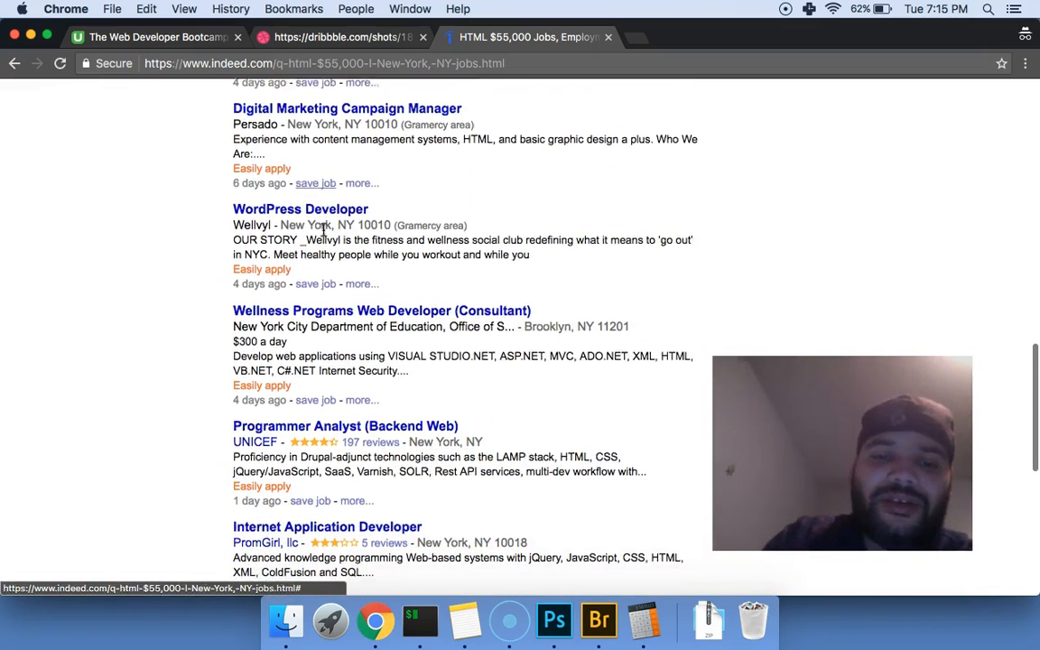
scroll(down, 3)
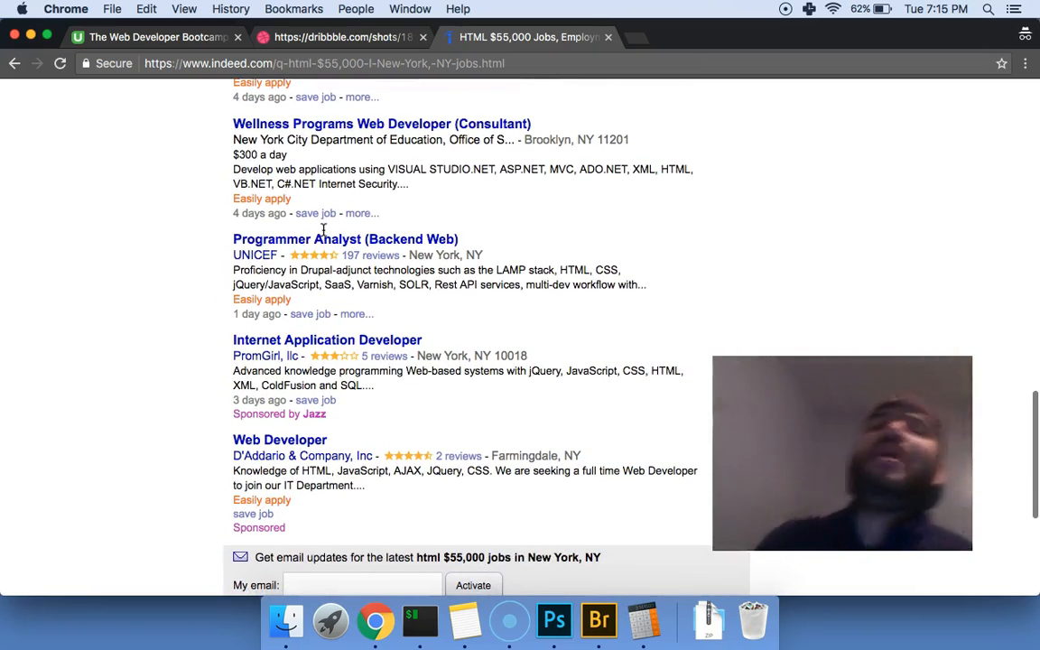